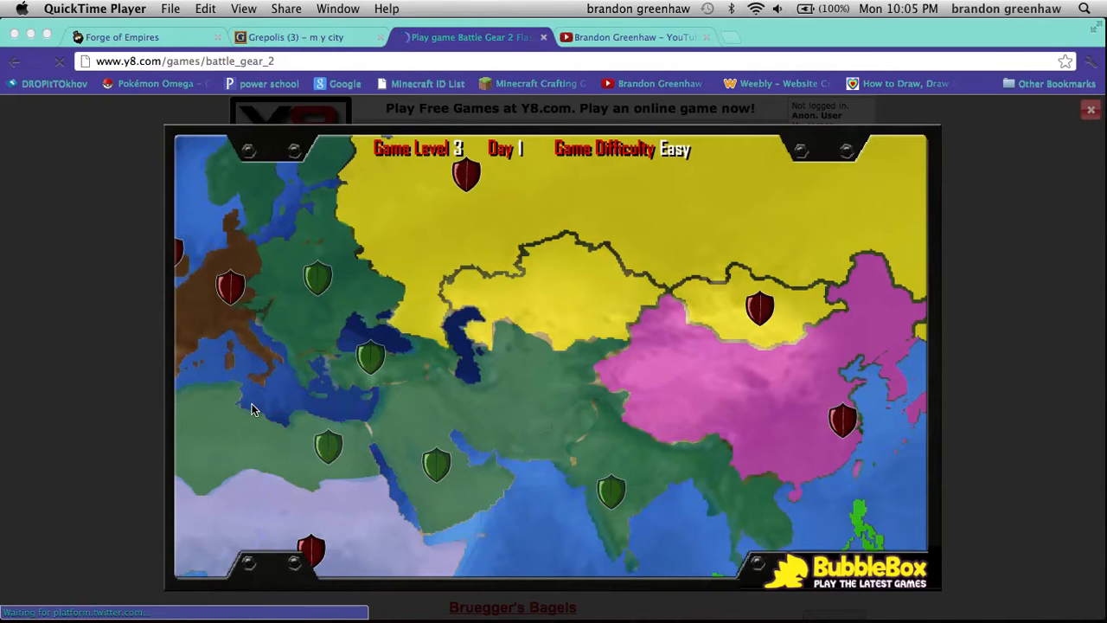
{"action": "mouse_move", "coordinate": [435, 439]}
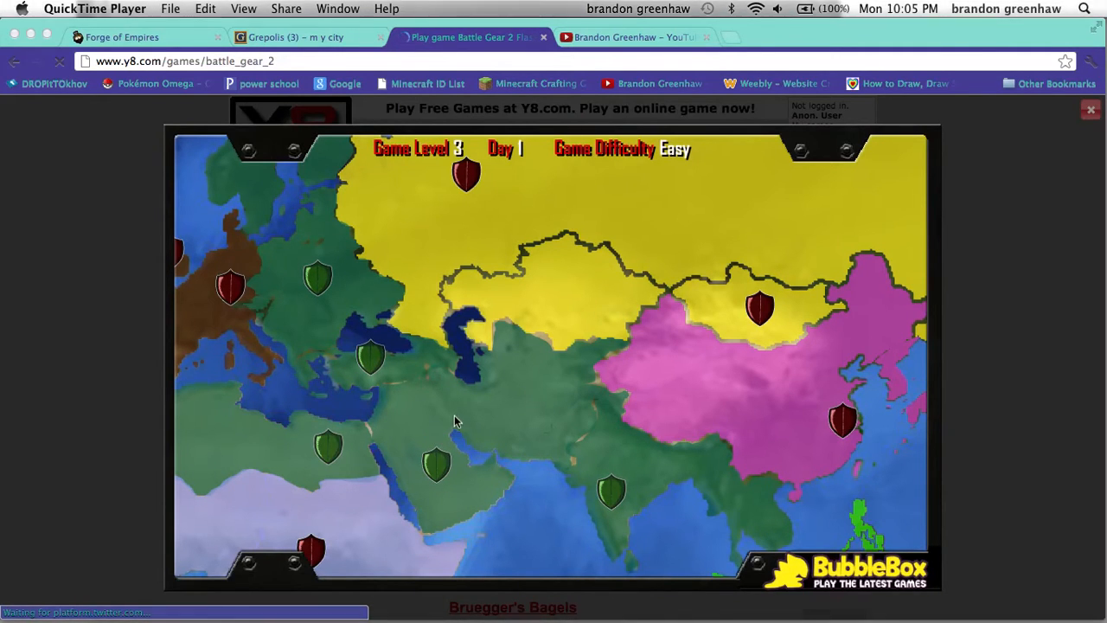
{"action": "mouse_move", "coordinate": [609, 498]}
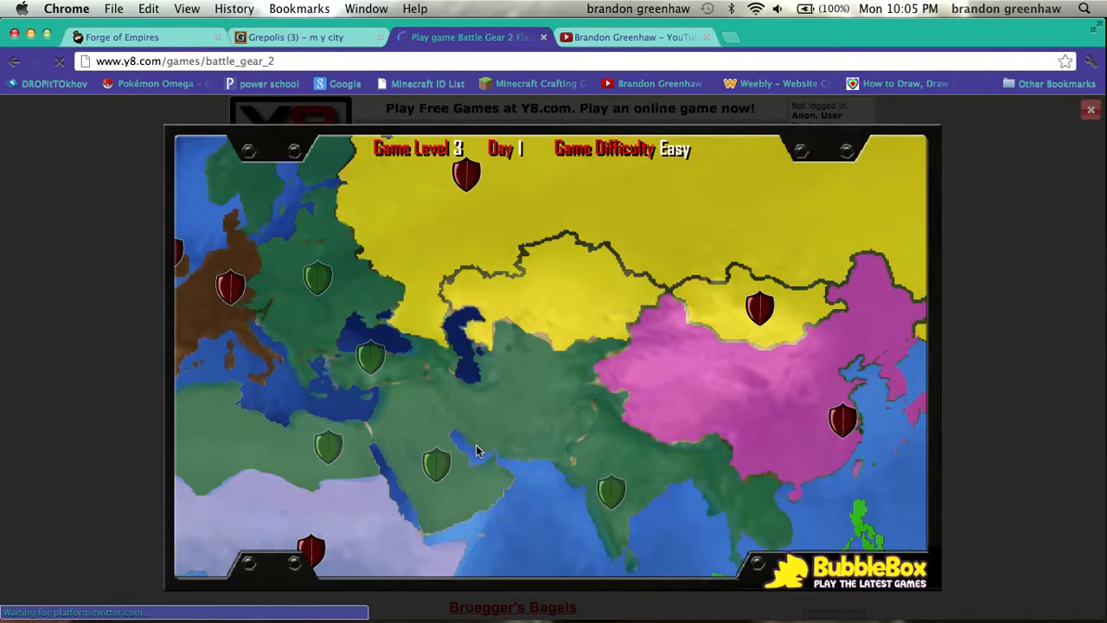
{"action": "mouse_move", "coordinate": [562, 495]}
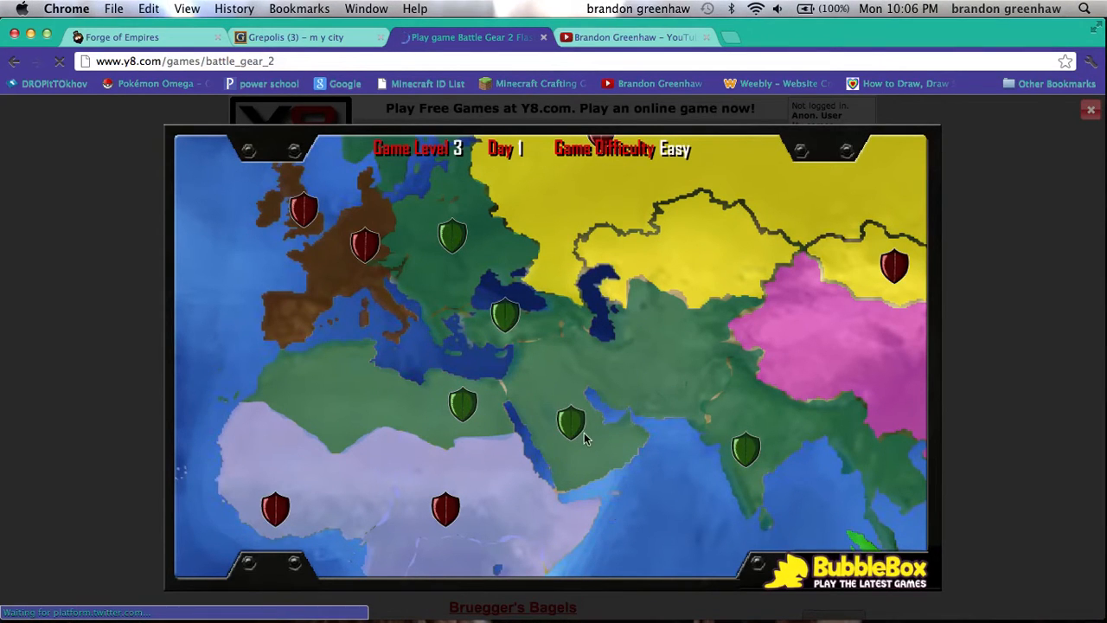
From the Middle East options, go through the troops upgrades to the powered skills screen
{"action": "left_click", "coordinate": [571, 423]}
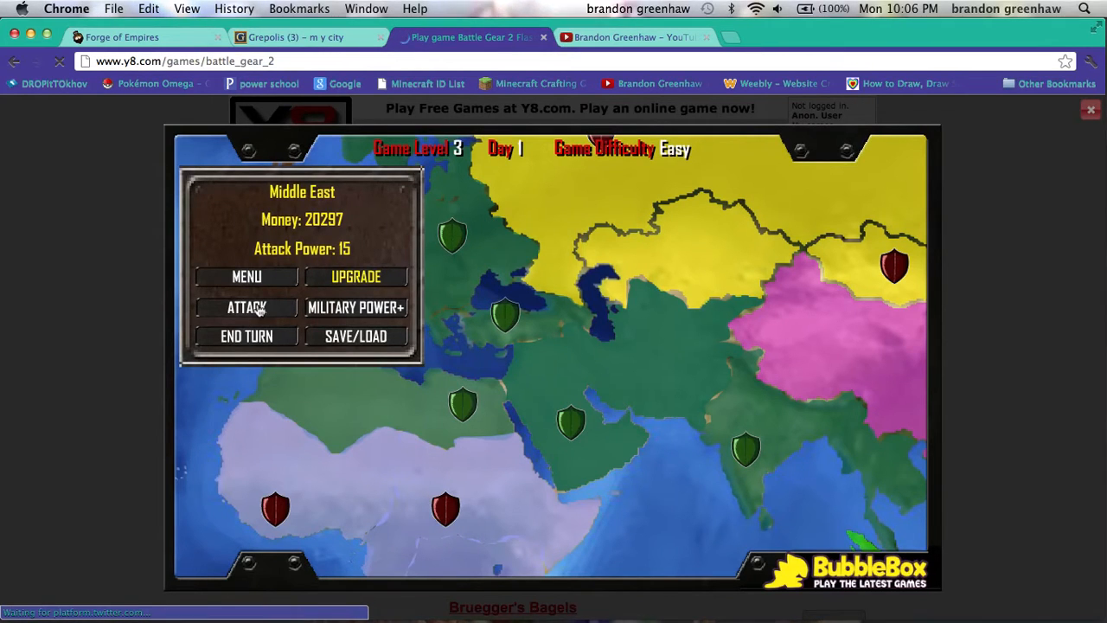
{"action": "mouse_move", "coordinate": [394, 240]}
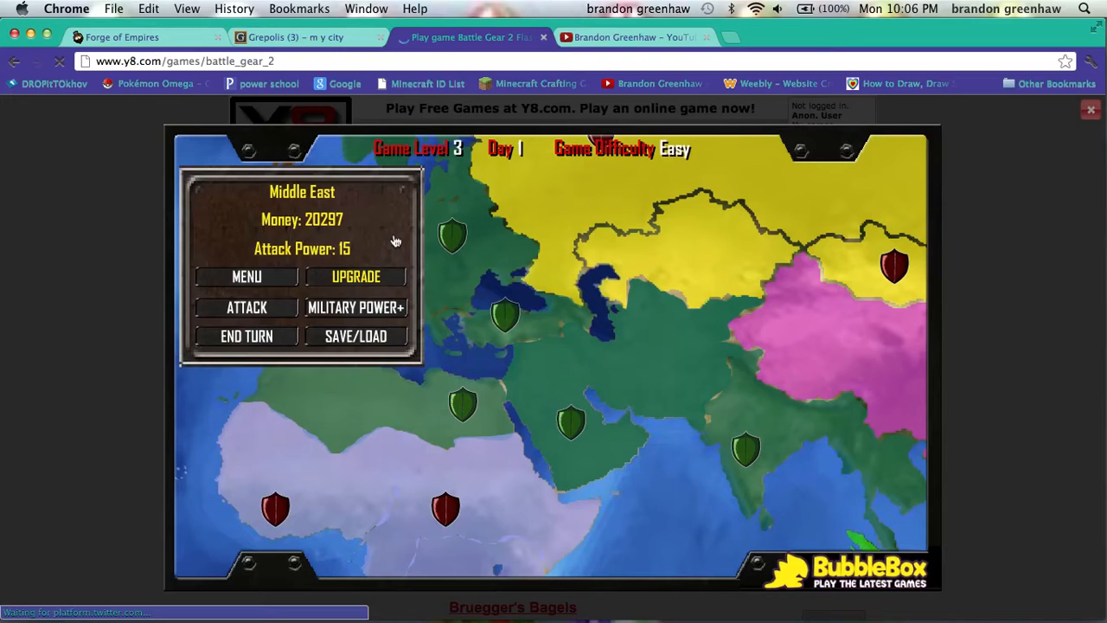
{"action": "left_click", "coordinate": [354, 277]}
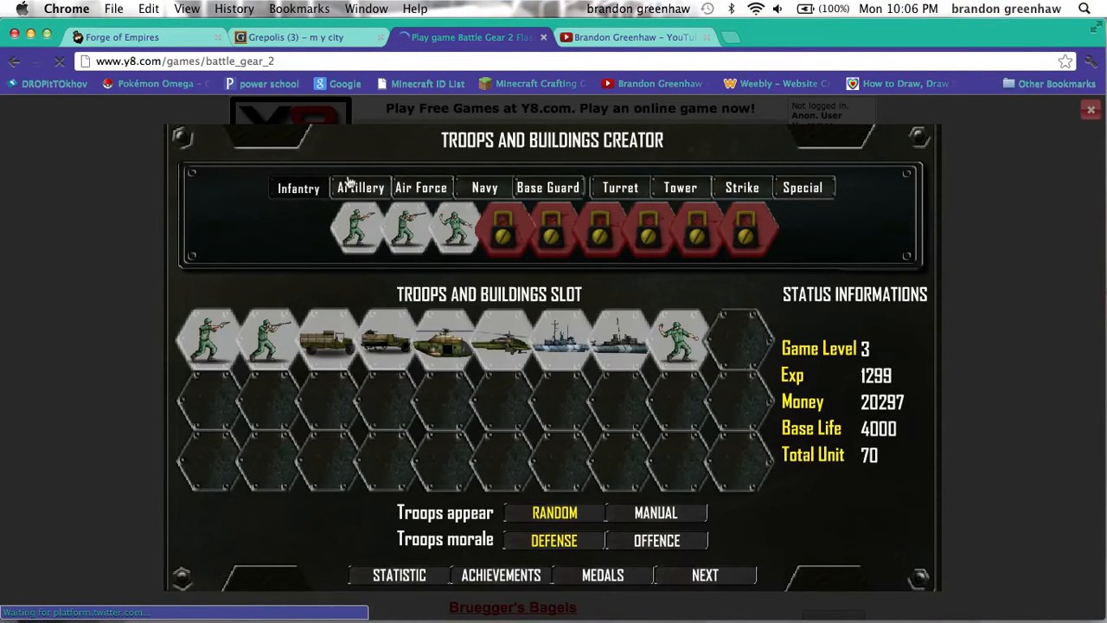
{"action": "left_click", "coordinate": [360, 187]}
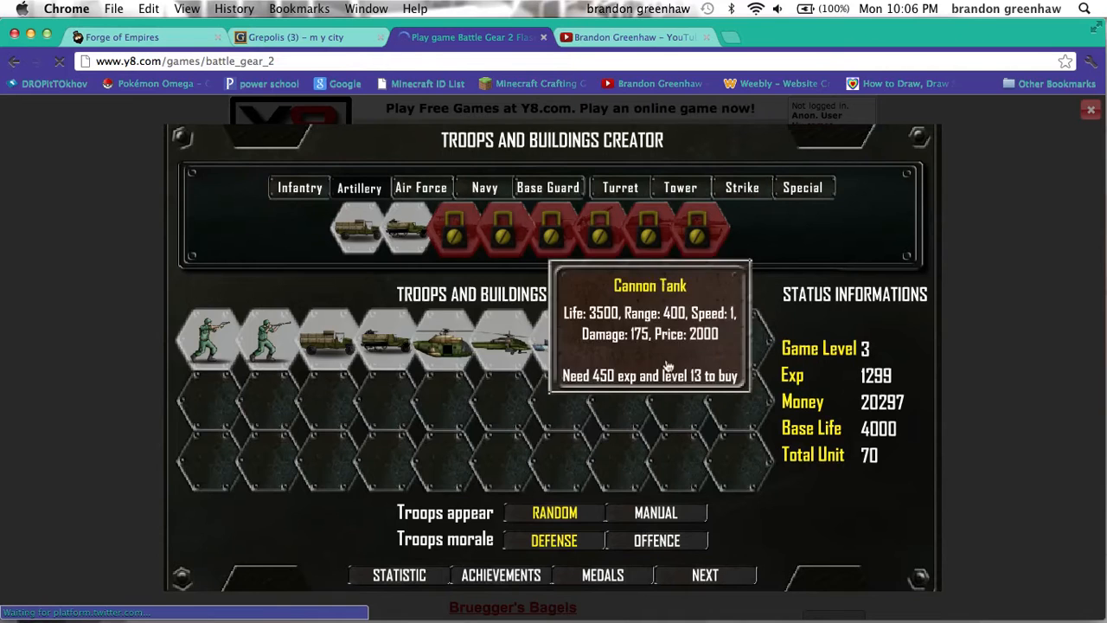
{"action": "left_click", "coordinate": [706, 574]}
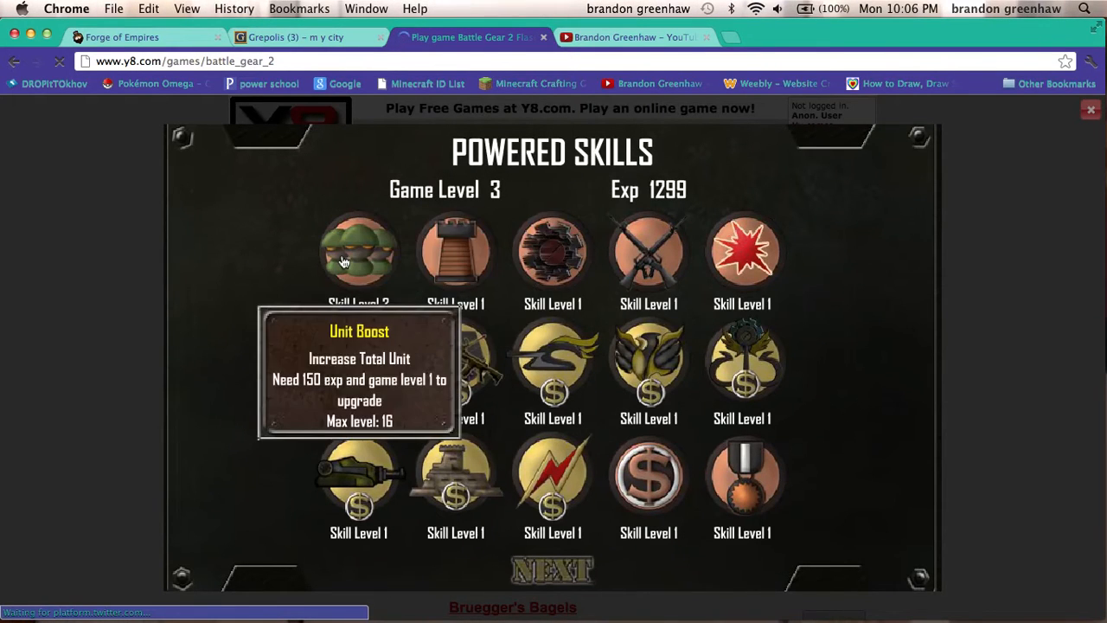
Raise Unit Boost to skill level 8 (Exp 49) and return to the world map
{"action": "left_click", "coordinate": [358, 251]}
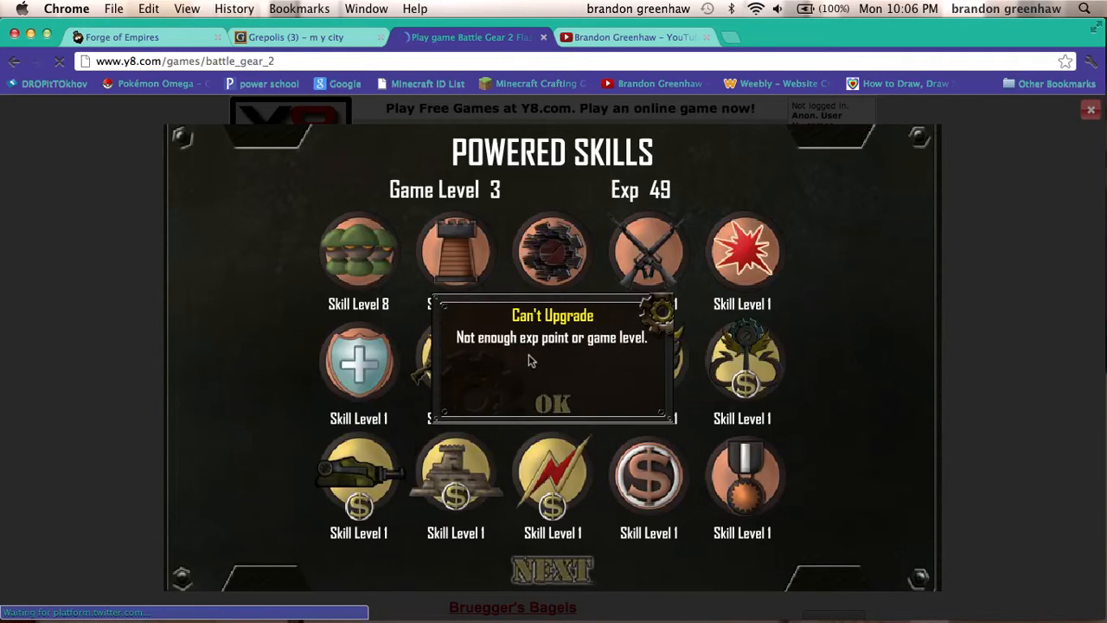
{"action": "left_click", "coordinate": [554, 405]}
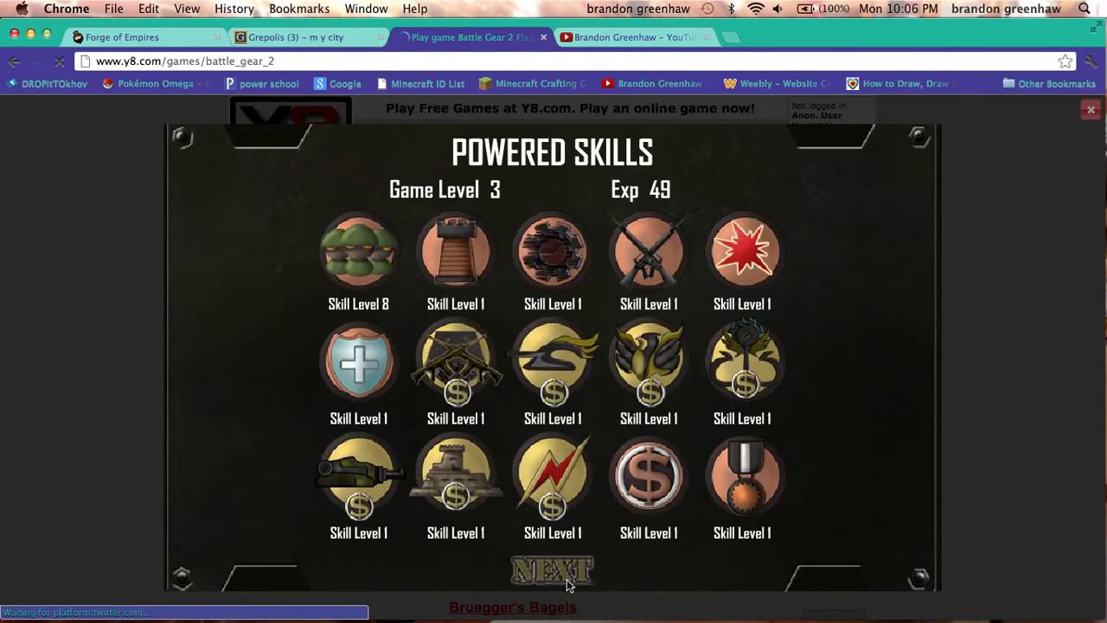
{"action": "left_click", "coordinate": [552, 571]}
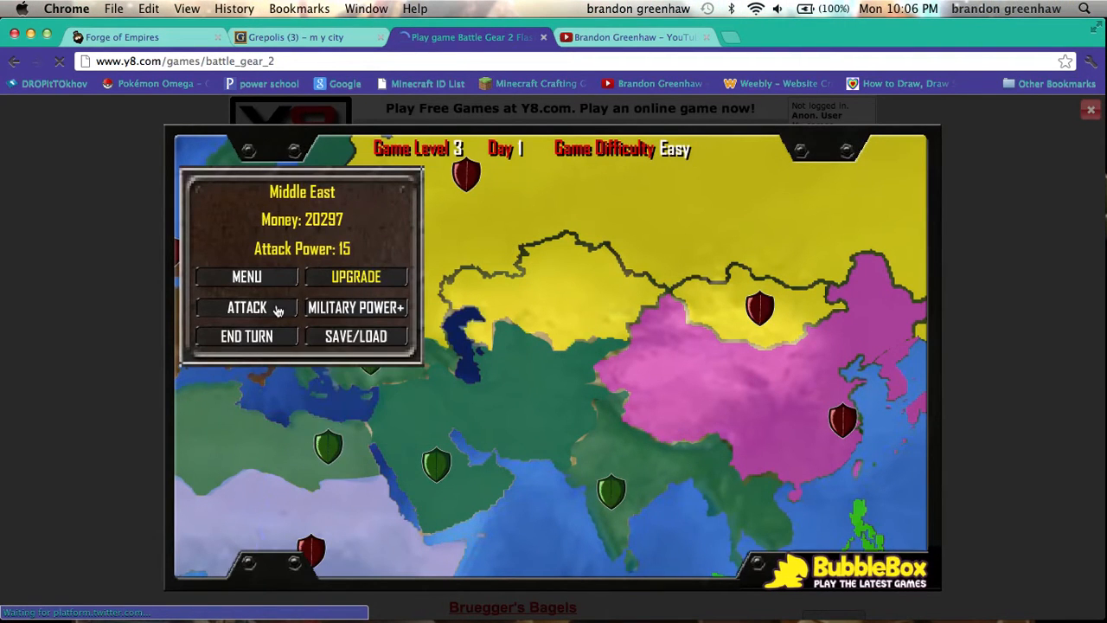
Attack Centre Africa from the Middle East with infantry and air force, winning with 19 enemy units killed
{"action": "left_click", "coordinate": [246, 308]}
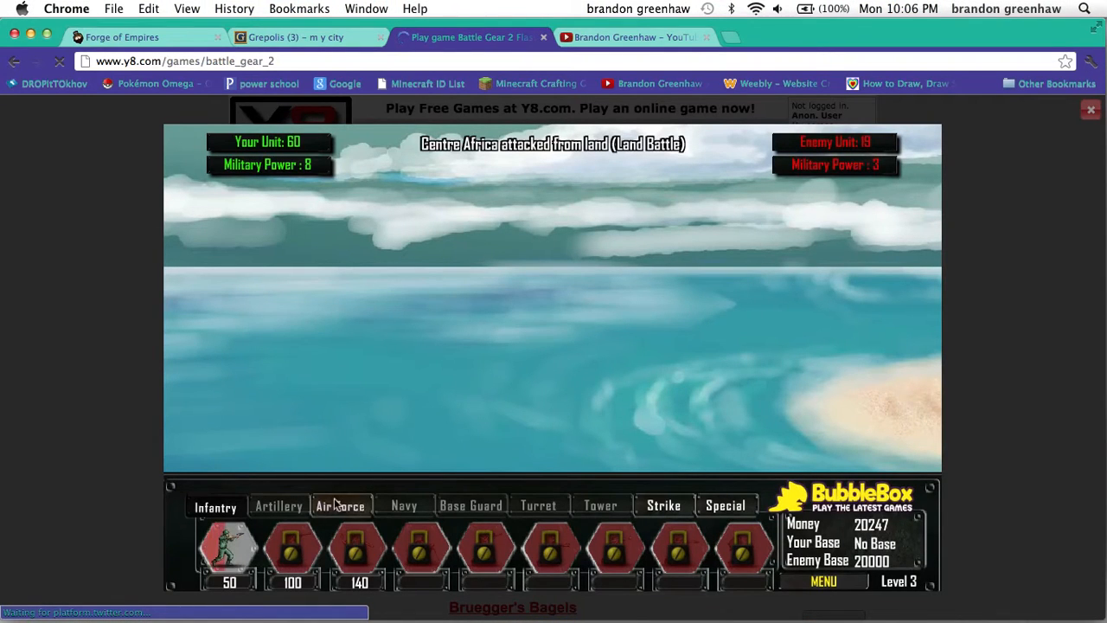
{"action": "left_click", "coordinate": [339, 505]}
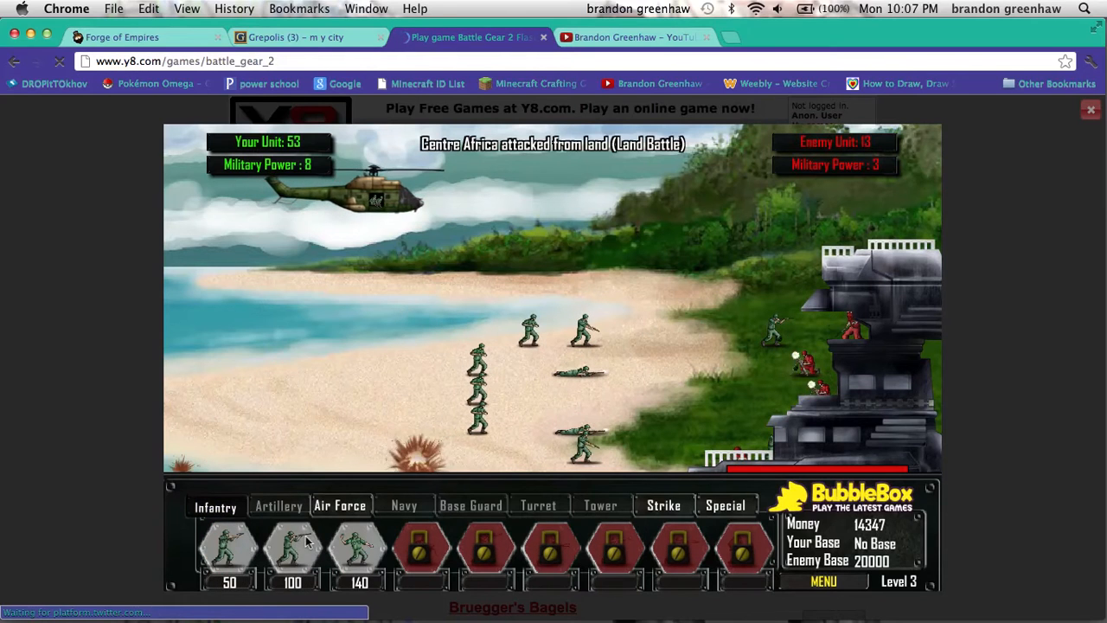
{"action": "left_click", "coordinate": [293, 550]}
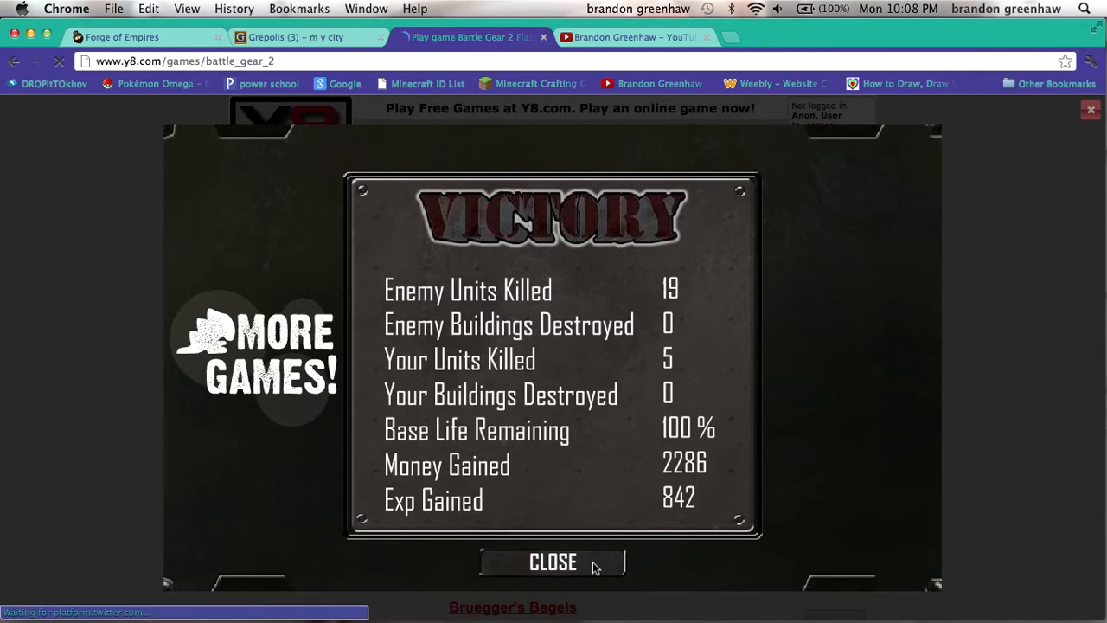
Close the victory results and reopen the Middle East's Troops and Buildings Creator
{"action": "left_click", "coordinate": [553, 560]}
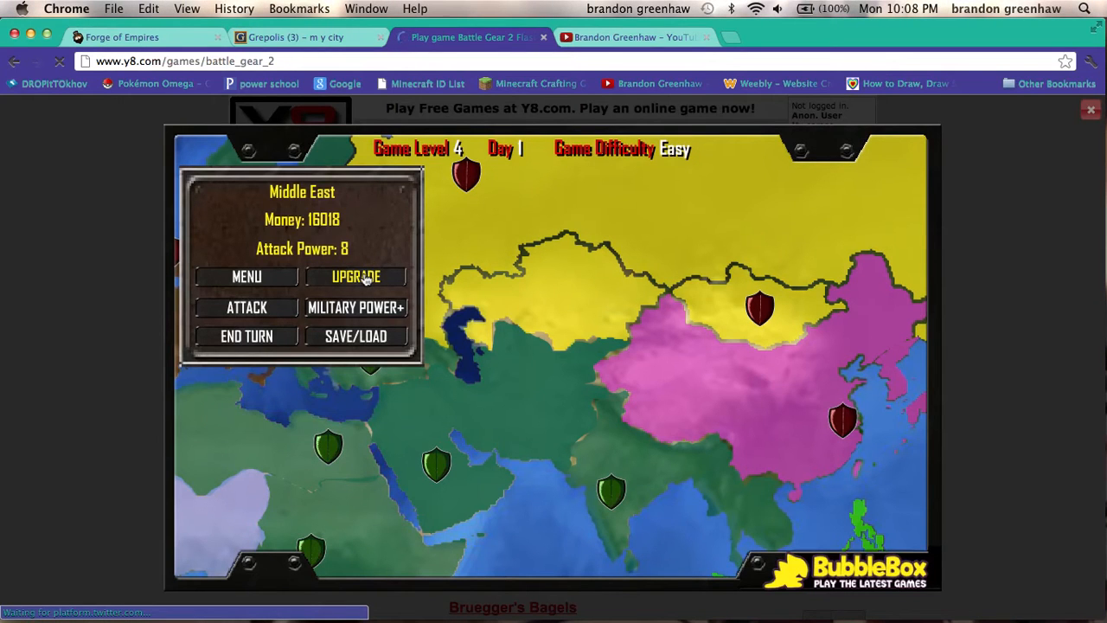
{"action": "left_click", "coordinate": [356, 277]}
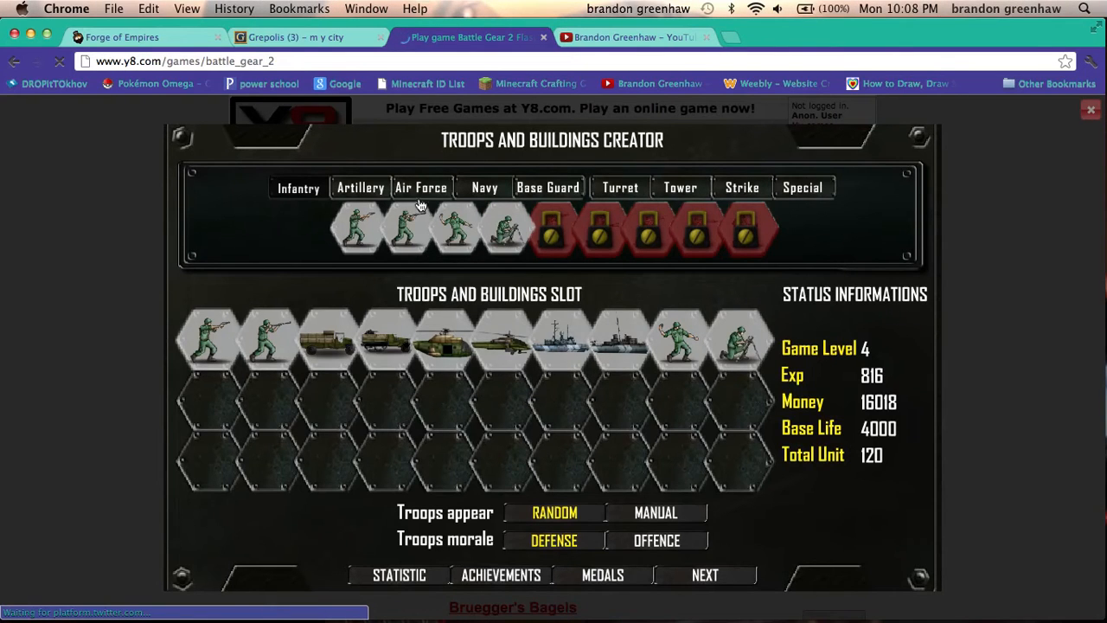
Review the Air Force, Navy, Strike and Special units, ending on the Super Speedboat's stats
{"action": "left_click", "coordinate": [360, 187]}
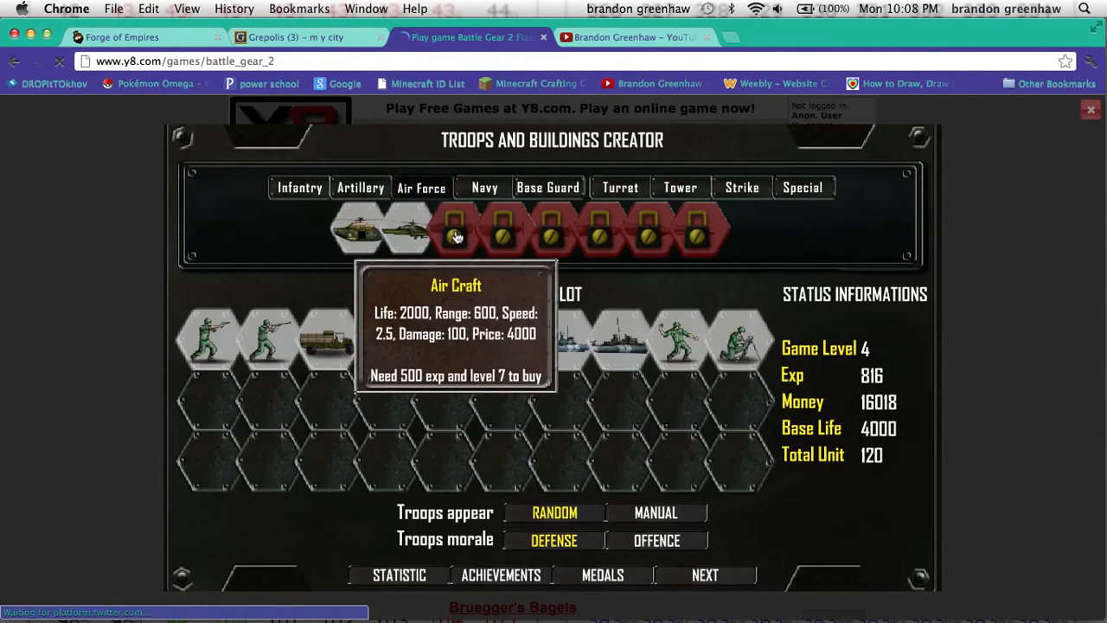
{"action": "left_click", "coordinate": [484, 186]}
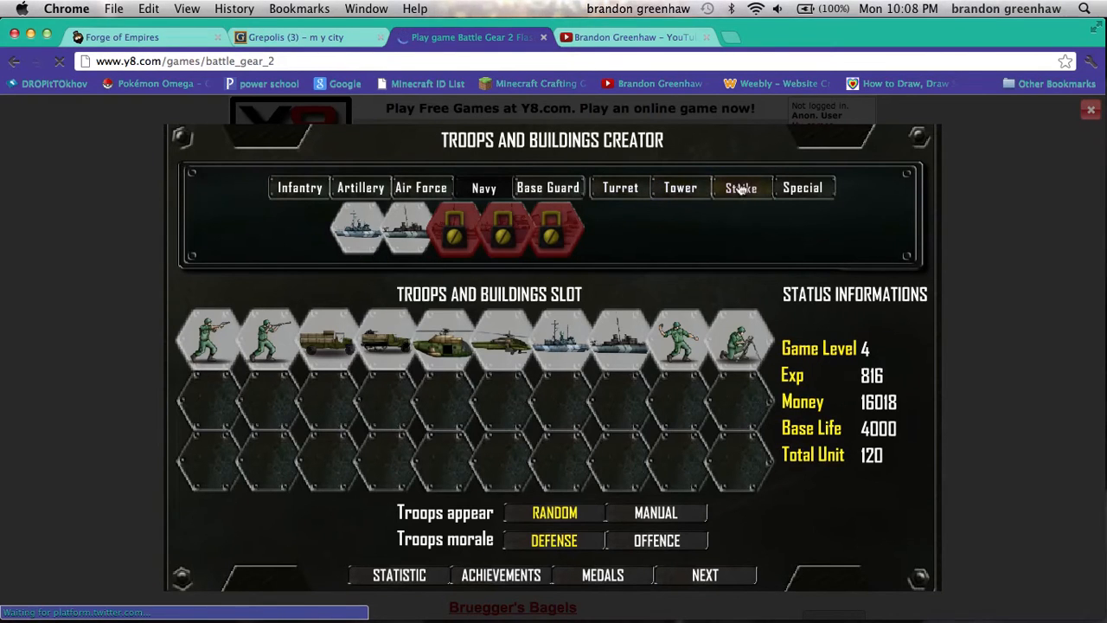
{"action": "left_click", "coordinate": [741, 187]}
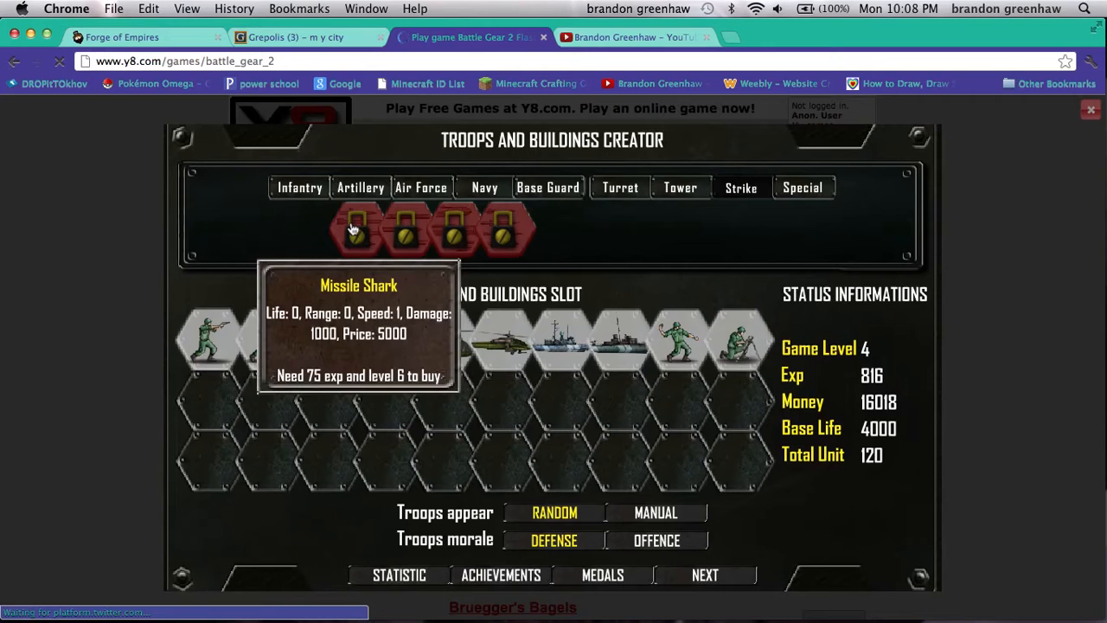
{"action": "left_click", "coordinate": [801, 187]}
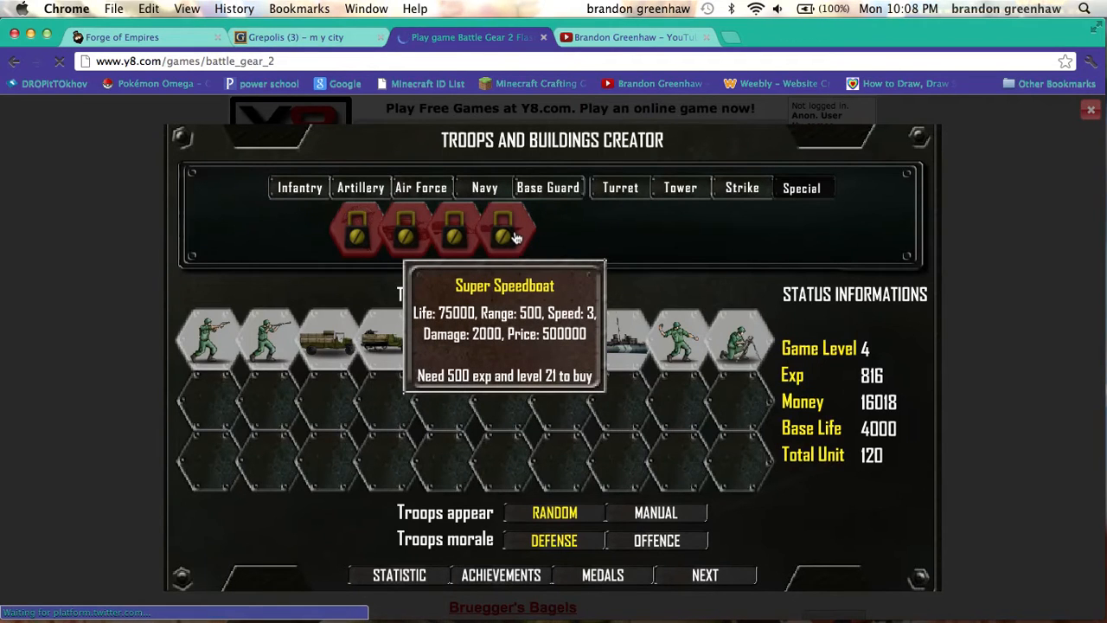
{"action": "mouse_move", "coordinate": [578, 488]}
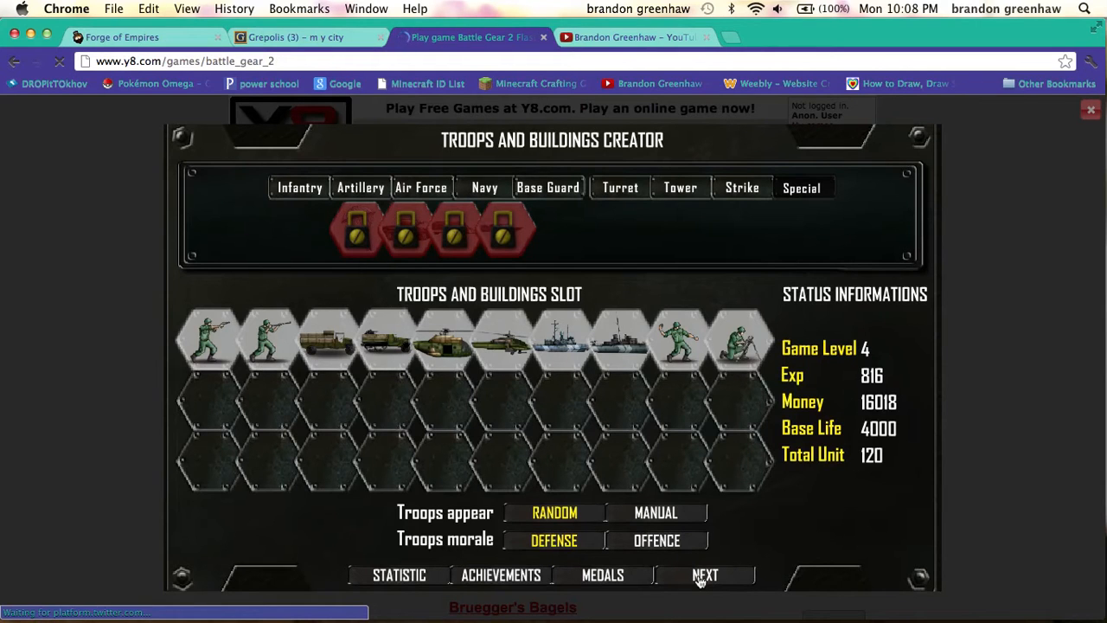
Raise Unit Boost to level 9 and the second skill to level 3, then return to the map
{"action": "left_click", "coordinate": [705, 574]}
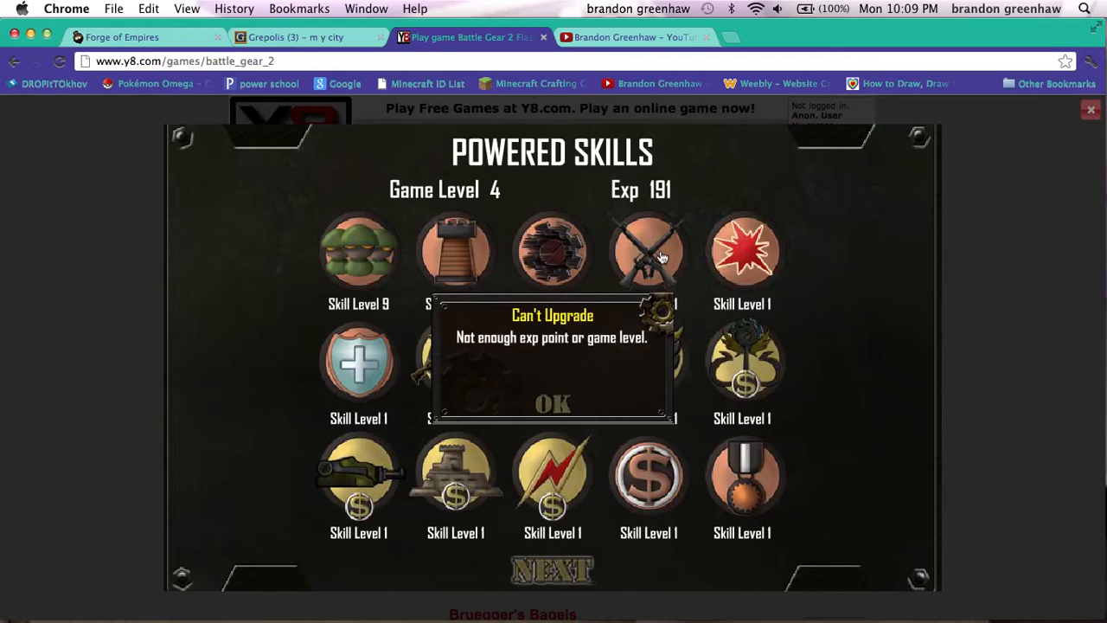
{"action": "left_click", "coordinate": [554, 405]}
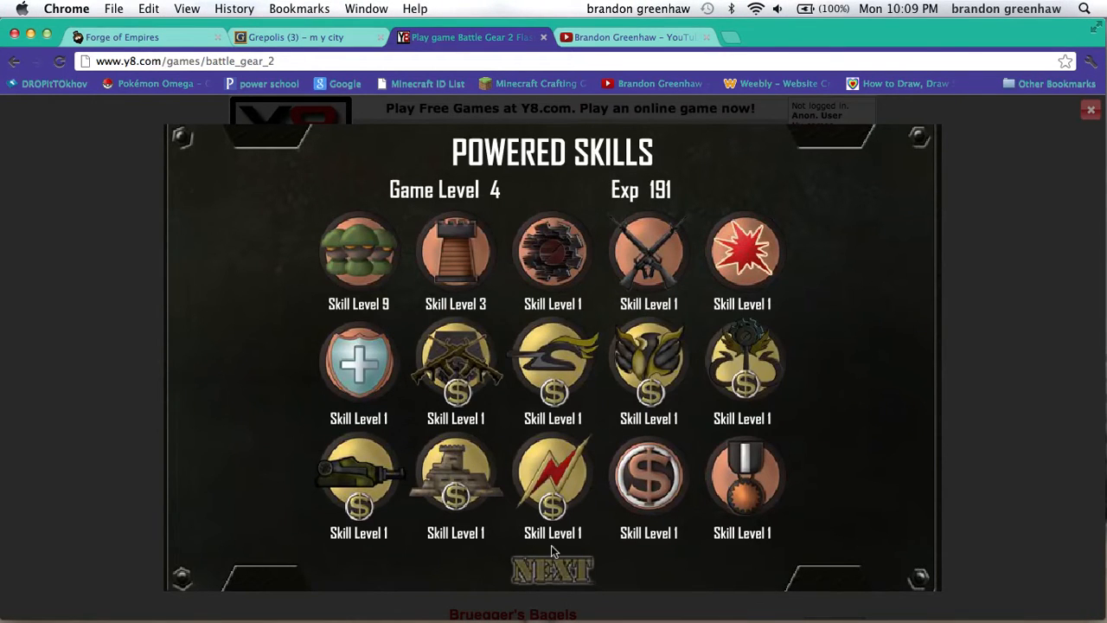
{"action": "left_click", "coordinate": [551, 570]}
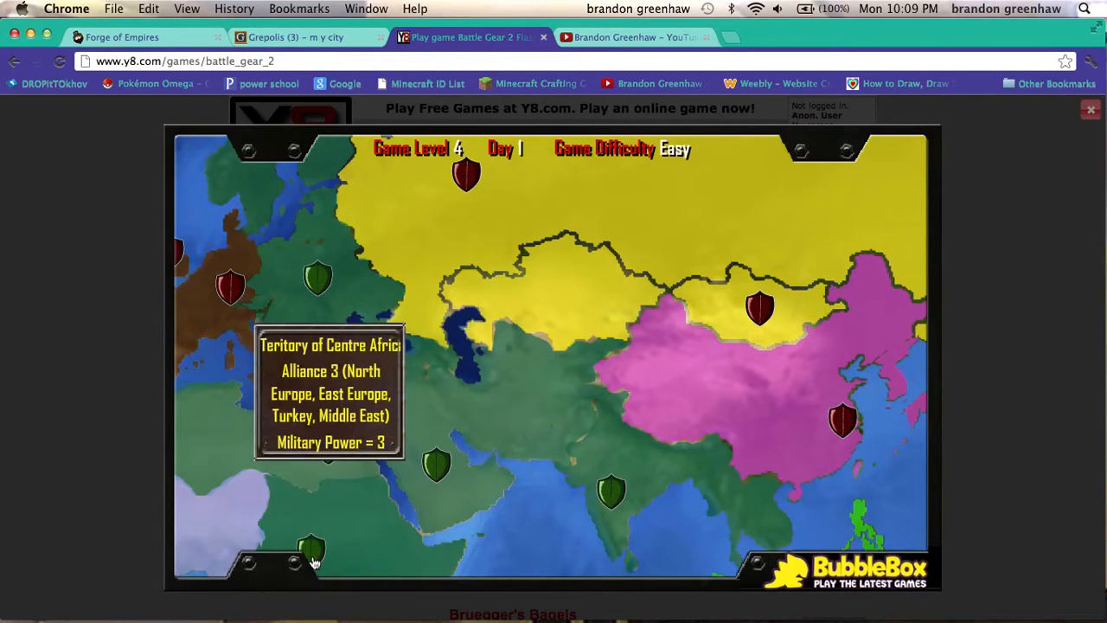
{"action": "mouse_move", "coordinate": [543, 547]}
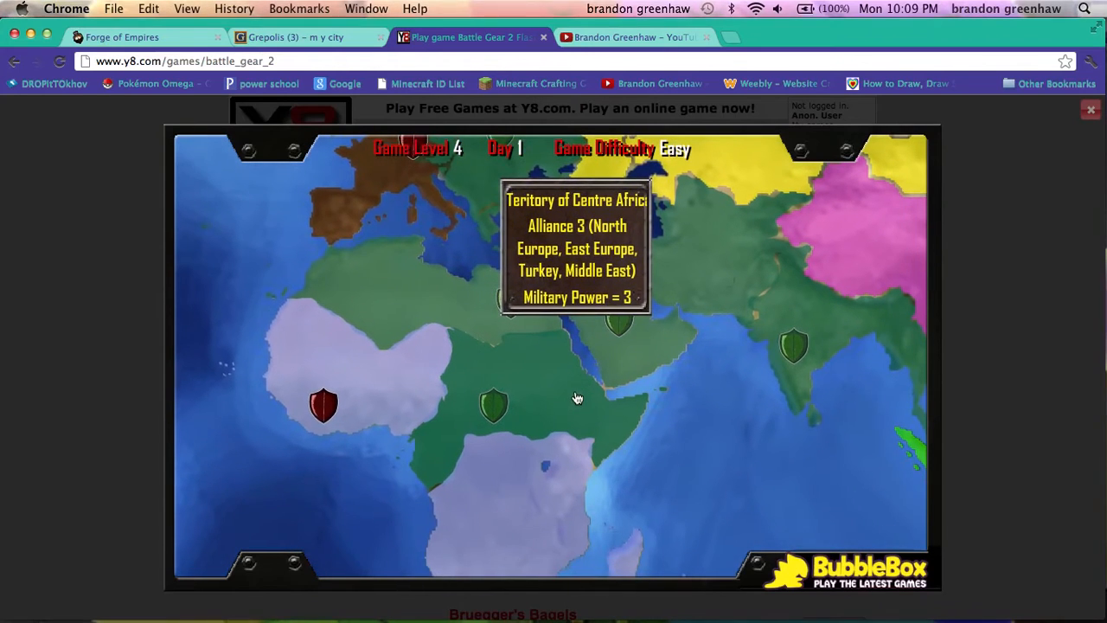
Attempt an attack on West Africa and dismiss the Can't attack message
{"action": "left_click", "coordinate": [619, 315]}
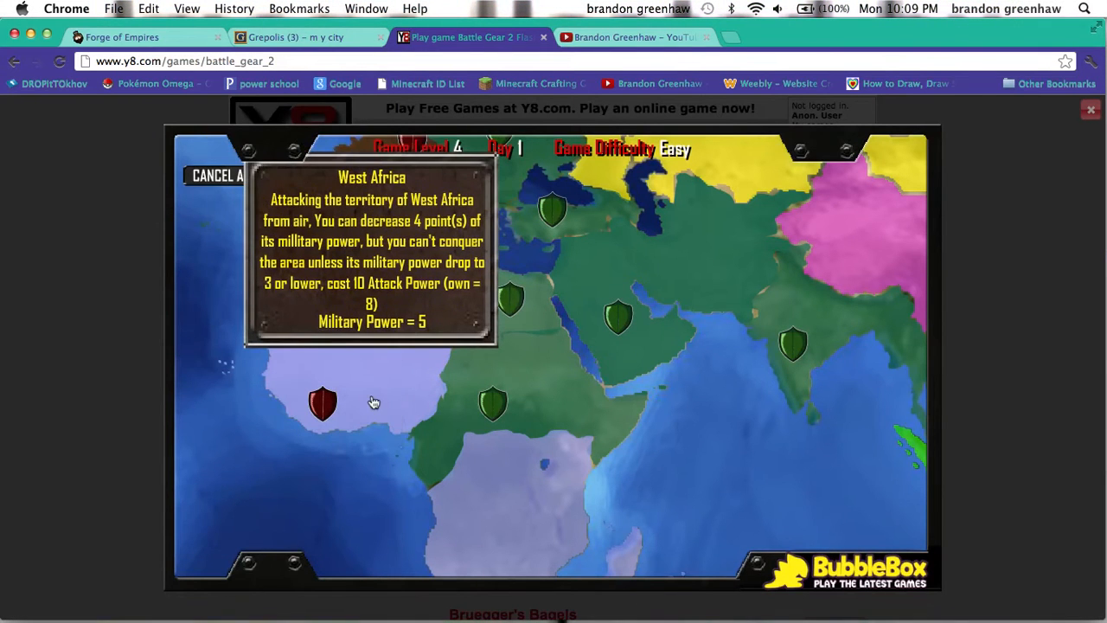
{"action": "left_click", "coordinate": [322, 404]}
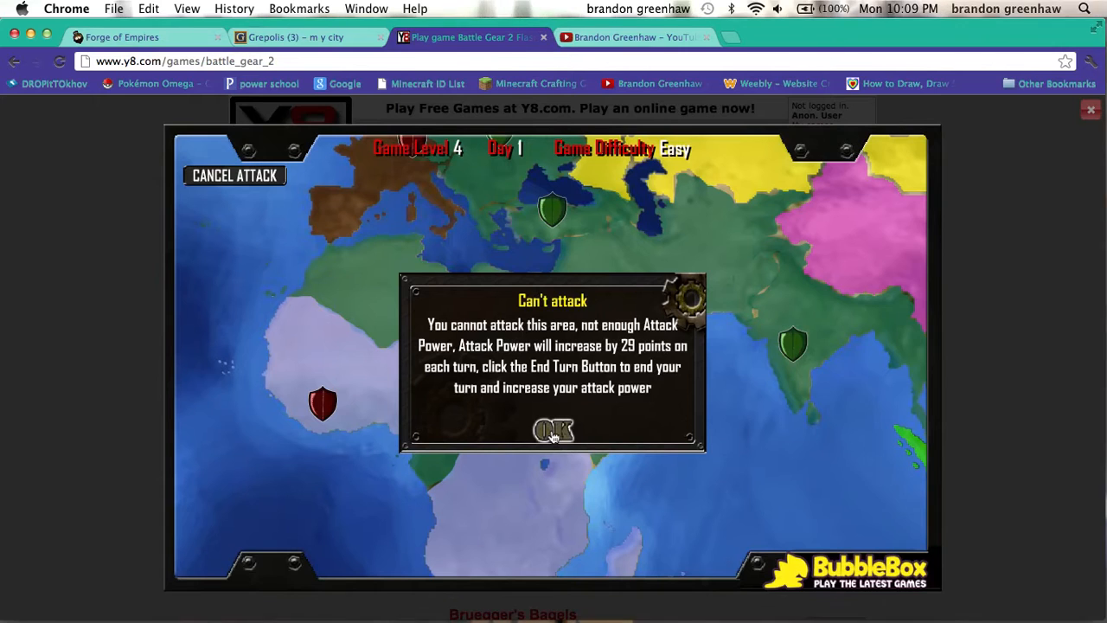
{"action": "left_click", "coordinate": [554, 431]}
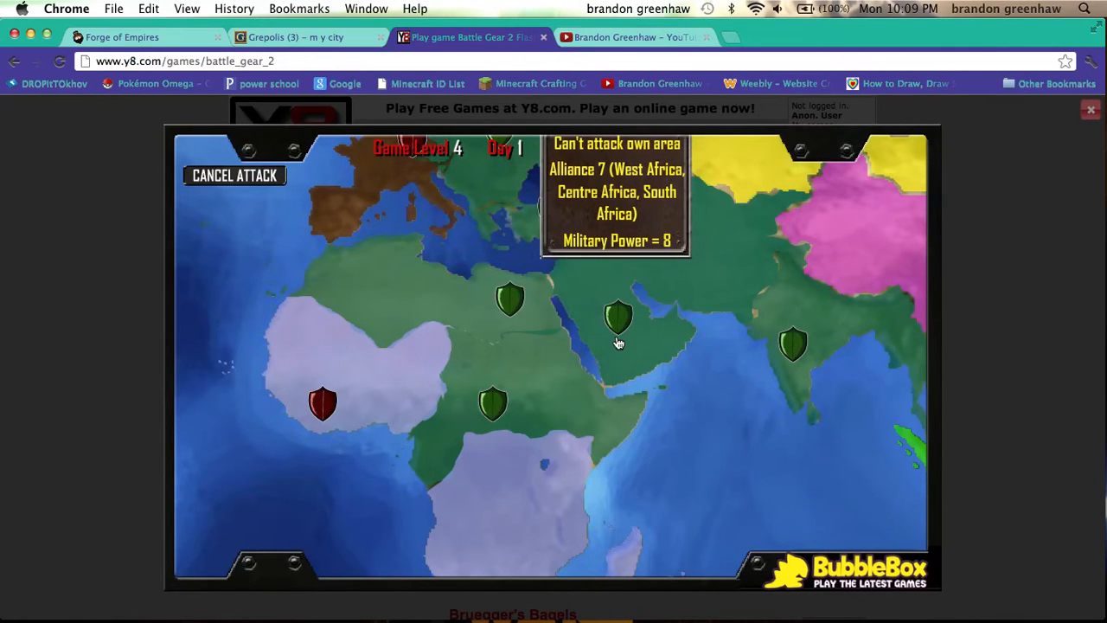
End the Day 1 turn from the Middle East panel so Day 2 begins with East Europe under air attack
{"action": "left_click", "coordinate": [620, 320]}
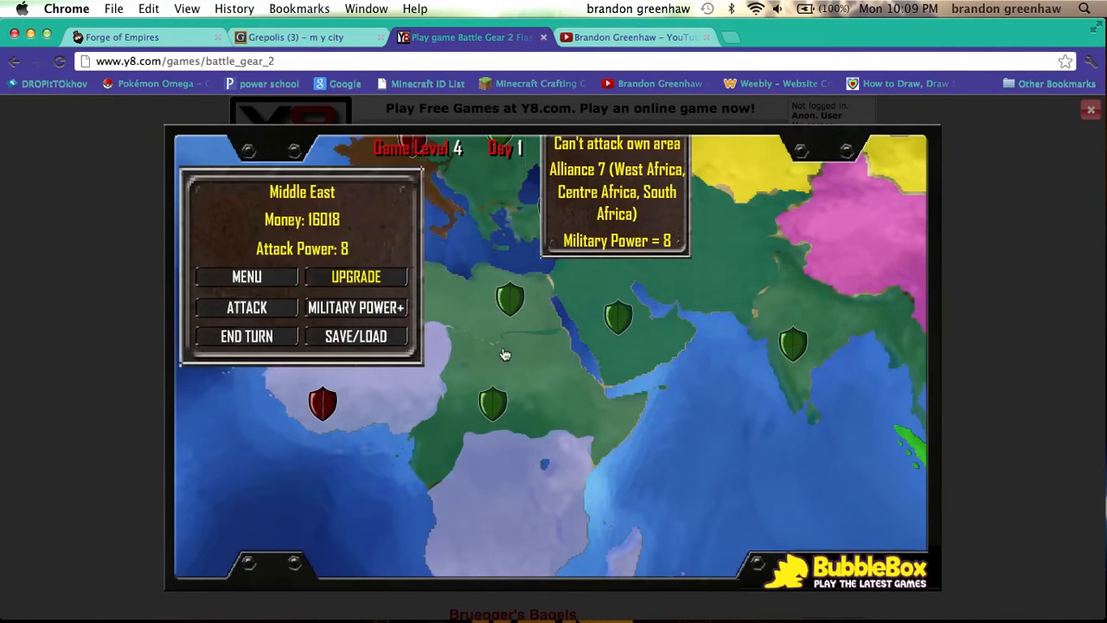
{"action": "left_click", "coordinate": [246, 336]}
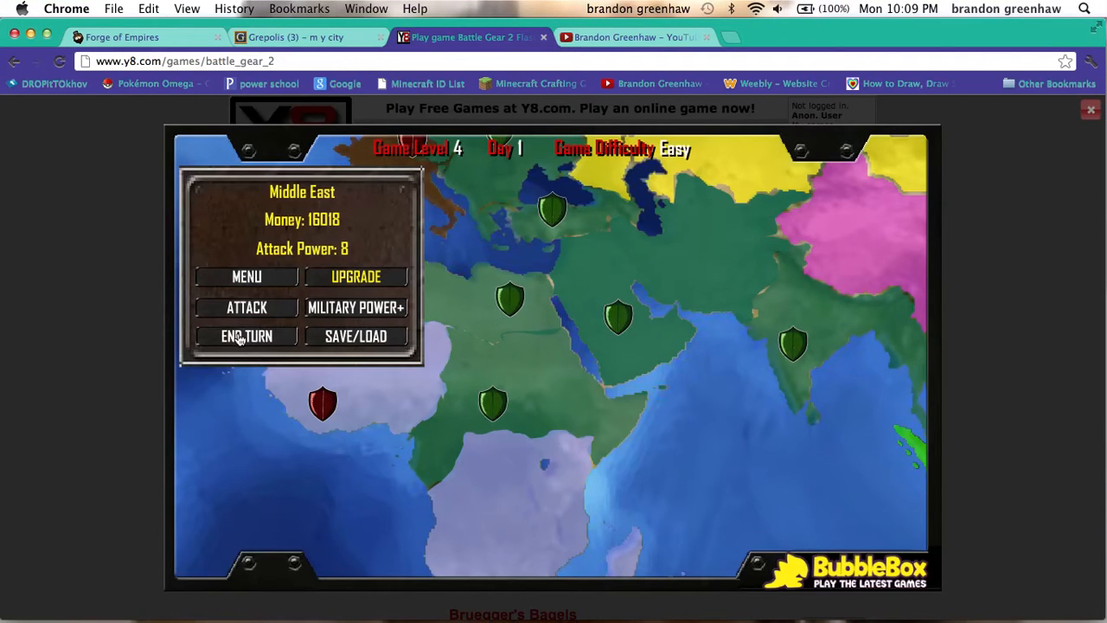
{"action": "left_click", "coordinate": [245, 335]}
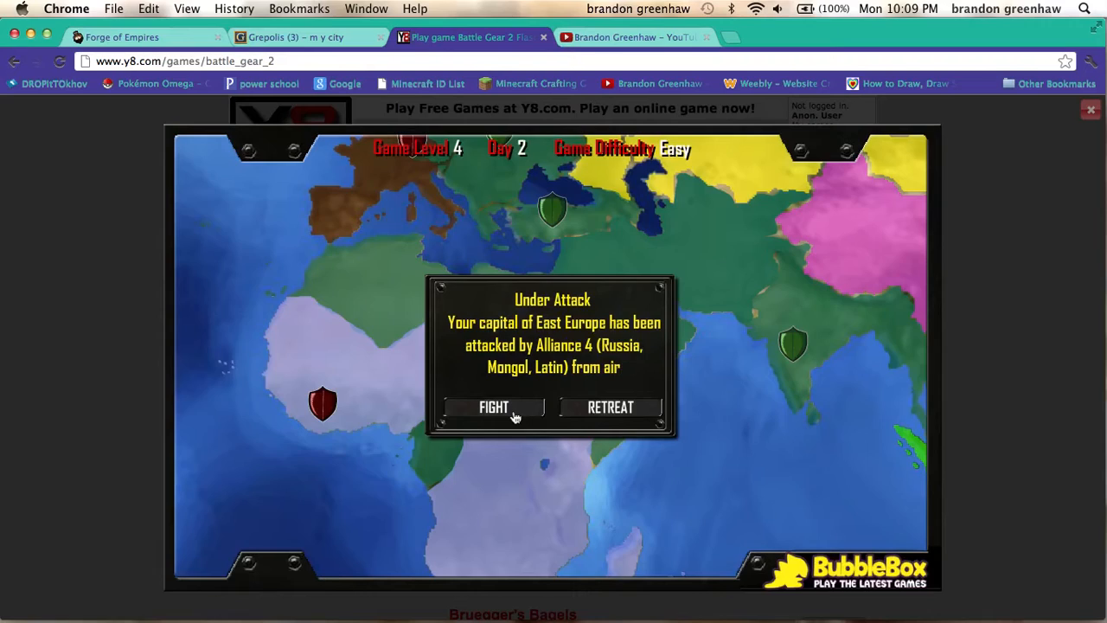
Fight the East Europe air attack, deploying units until funds run out, winning with 15 kills and 6600 money
{"action": "left_click", "coordinate": [493, 408]}
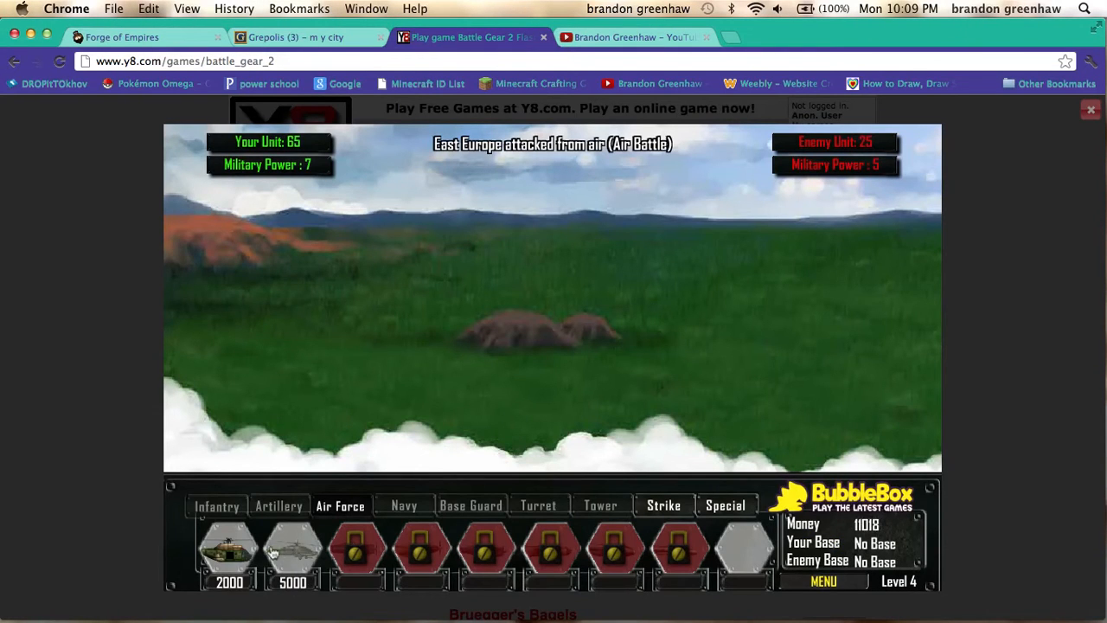
{"action": "left_click", "coordinate": [228, 550]}
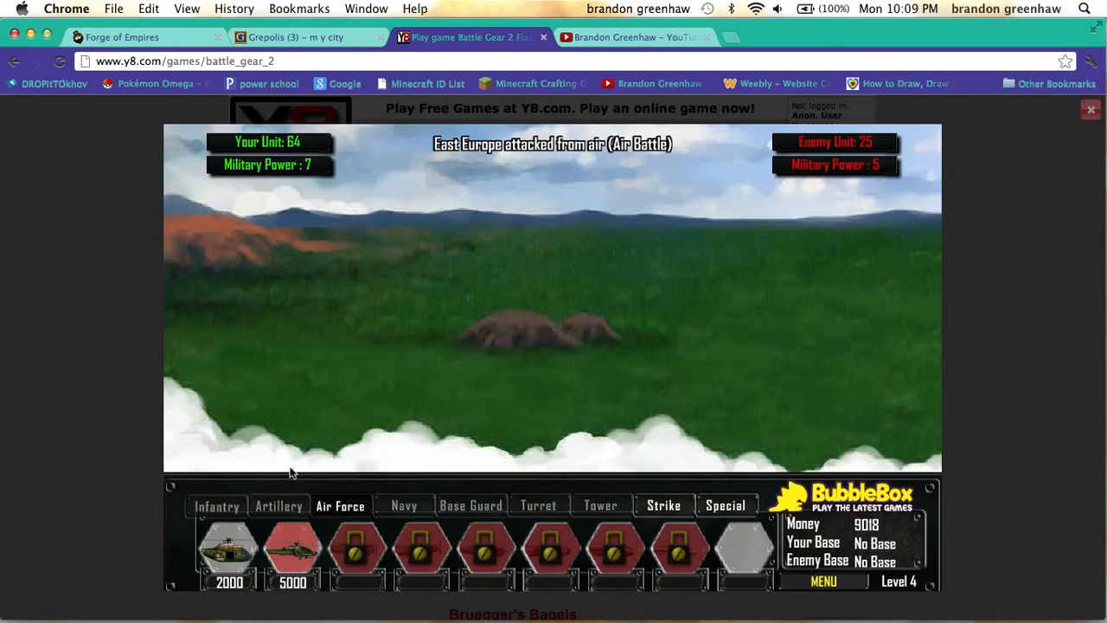
{"action": "left_click", "coordinate": [292, 550]}
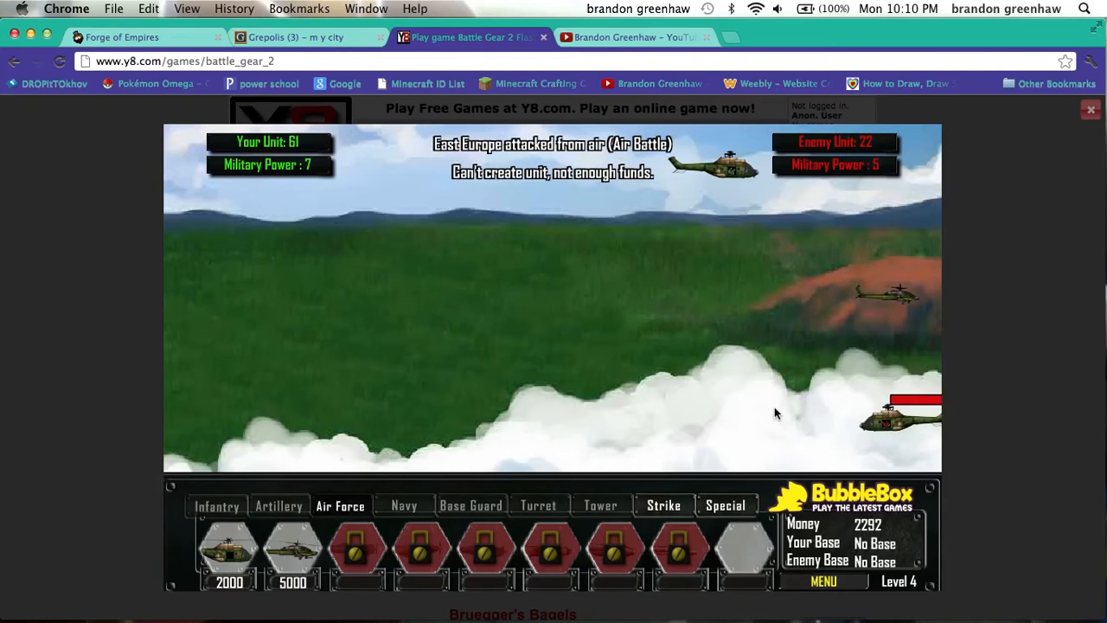
{"action": "left_click", "coordinate": [229, 553]}
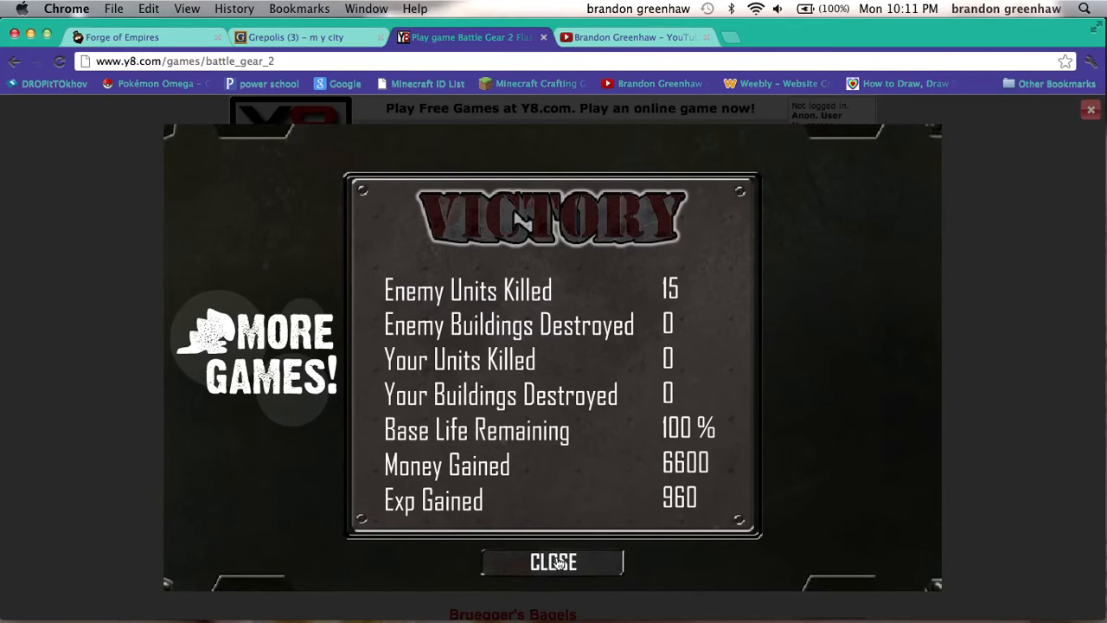
Close the victory results to reach the level-5 Troops and Buildings Creator with money 35422
{"action": "left_click", "coordinate": [553, 560]}
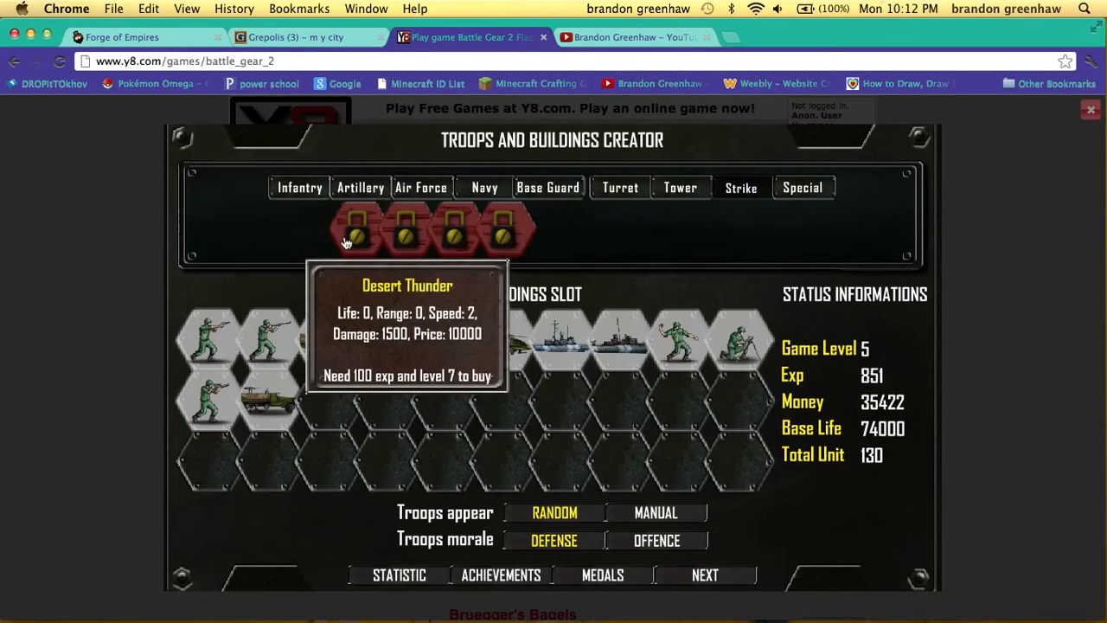
{"action": "mouse_move", "coordinate": [792, 263]}
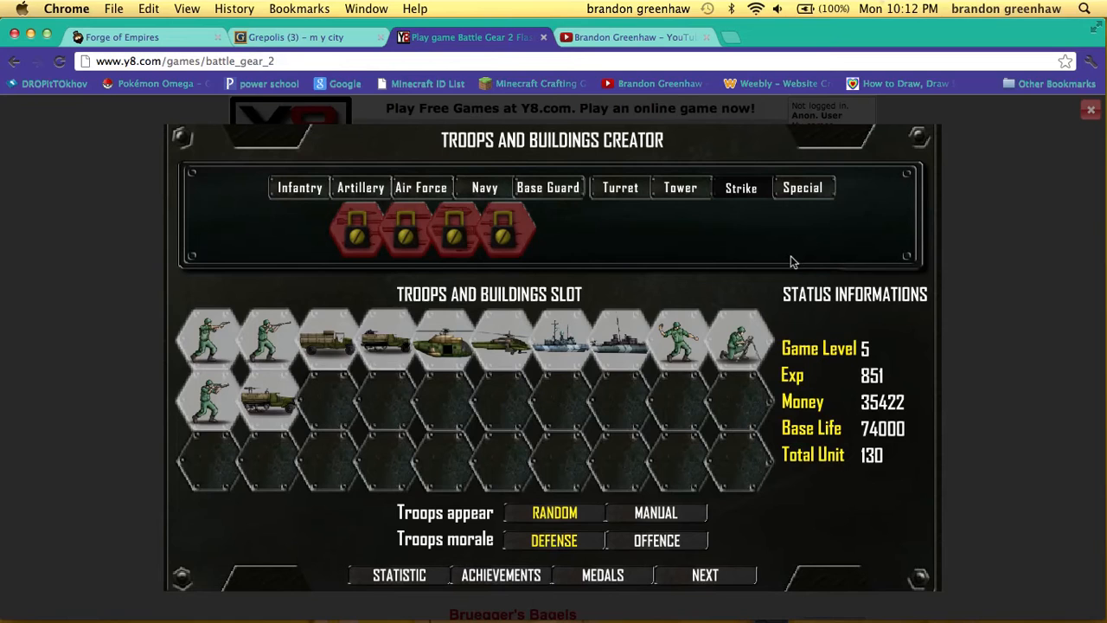
{"action": "mouse_move", "coordinate": [301, 400]}
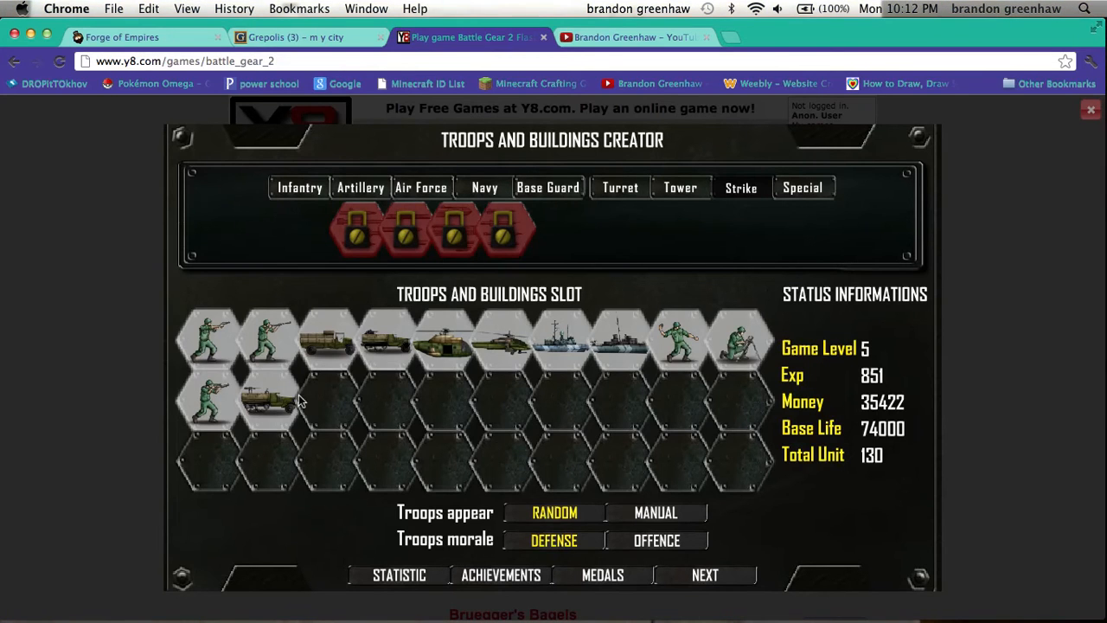
{"action": "mouse_move", "coordinate": [398, 432]}
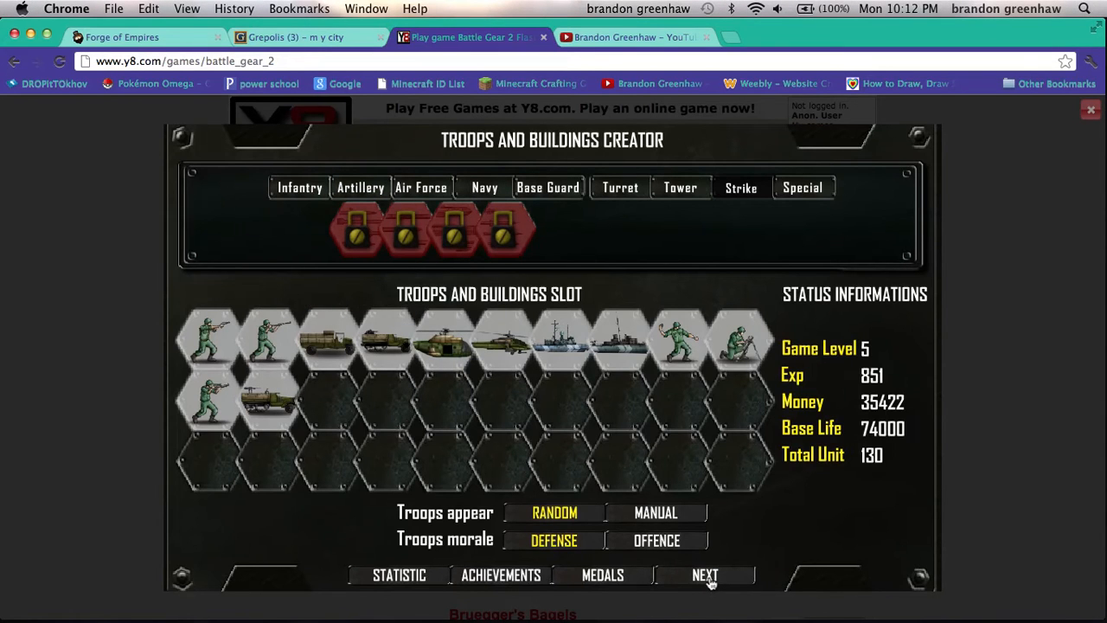
Raise Unit Boost to skill level 10 (Exp 176) and return to the Day 2 map
{"action": "left_click", "coordinate": [706, 575]}
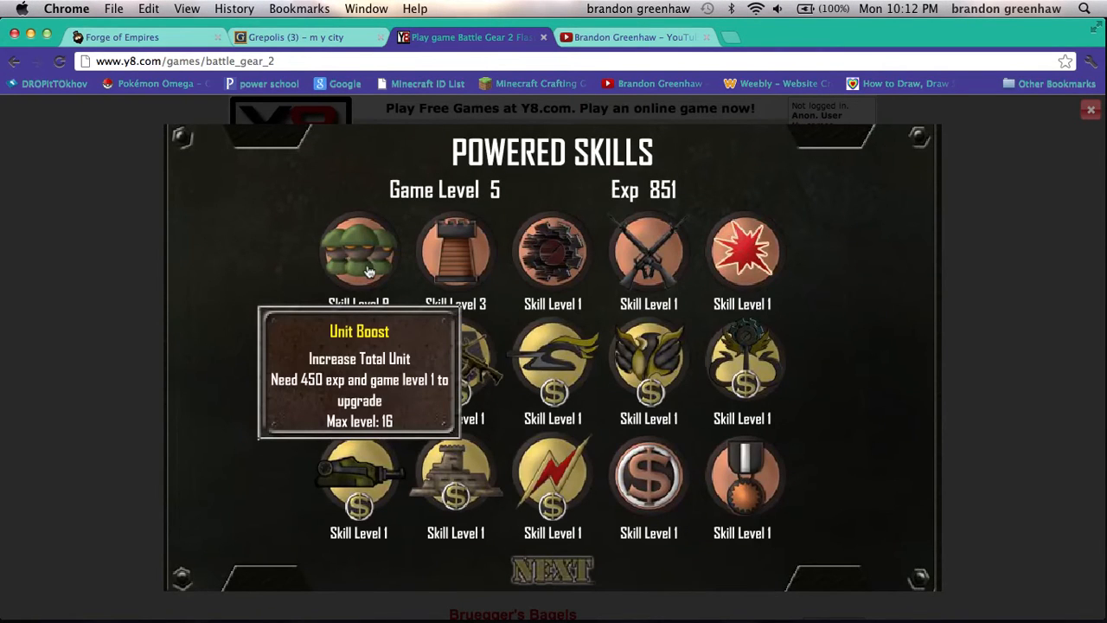
{"action": "left_click", "coordinate": [360, 250]}
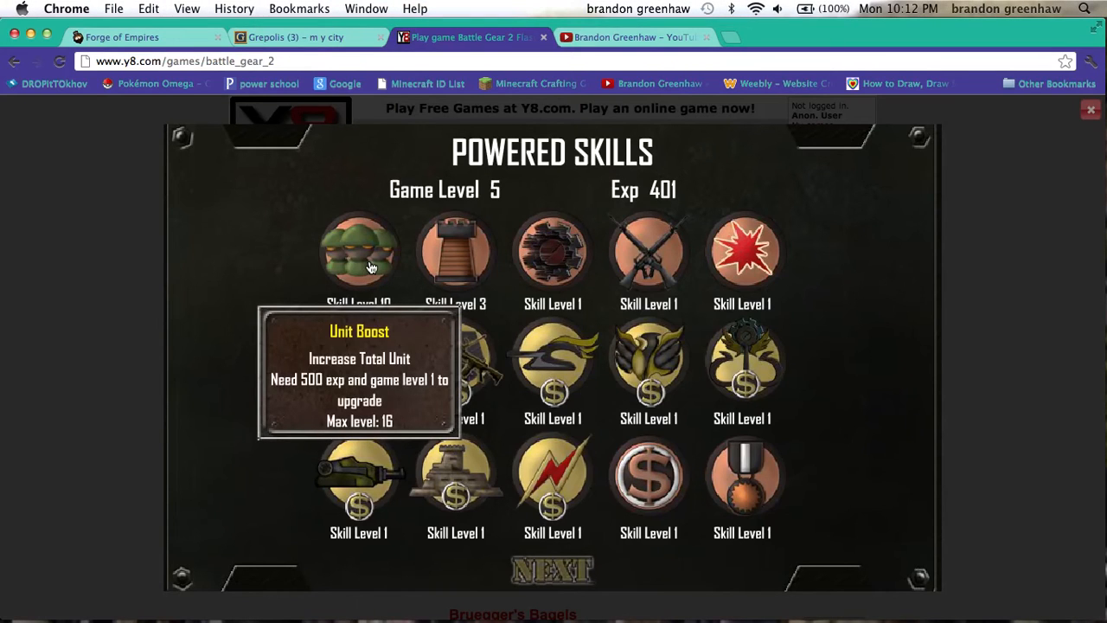
{"action": "mouse_move", "coordinate": [457, 251]}
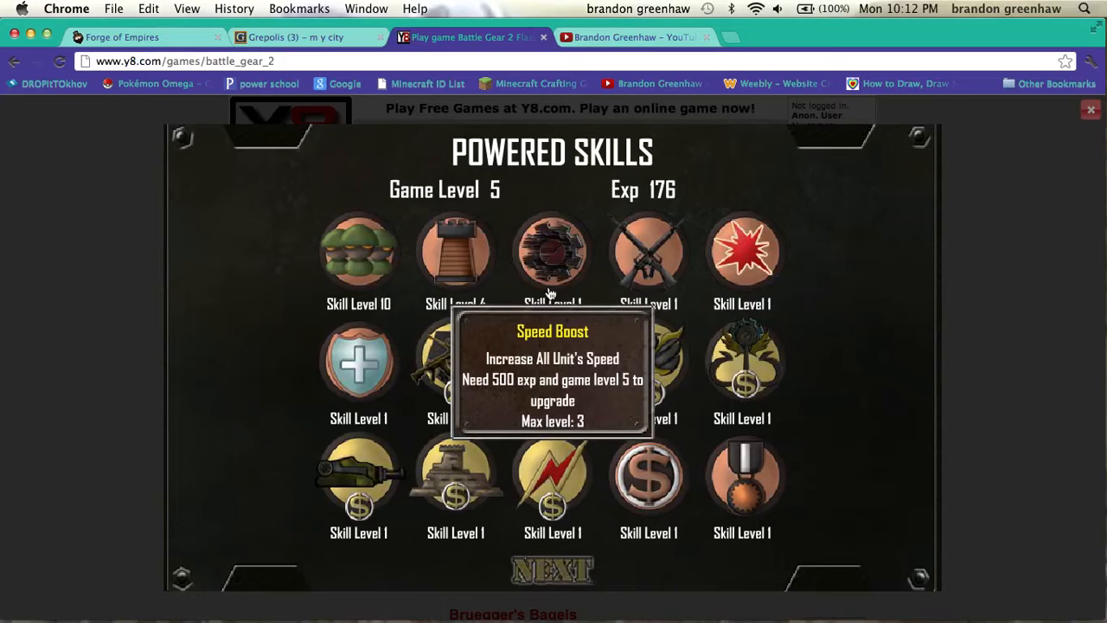
{"action": "left_click", "coordinate": [554, 571]}
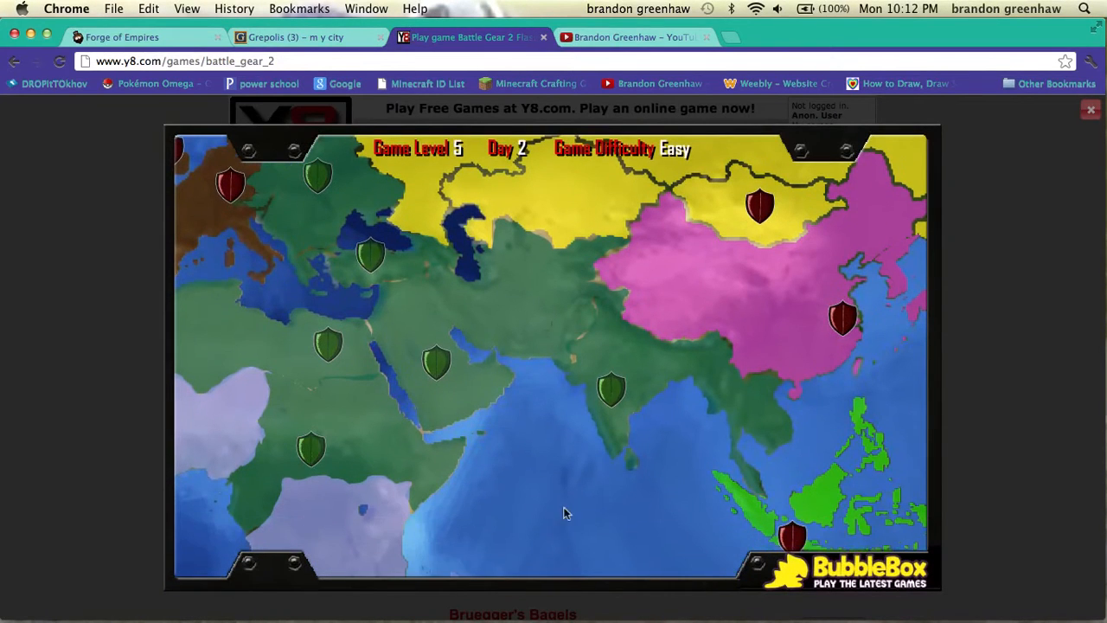
{"action": "mouse_move", "coordinate": [176, 528]}
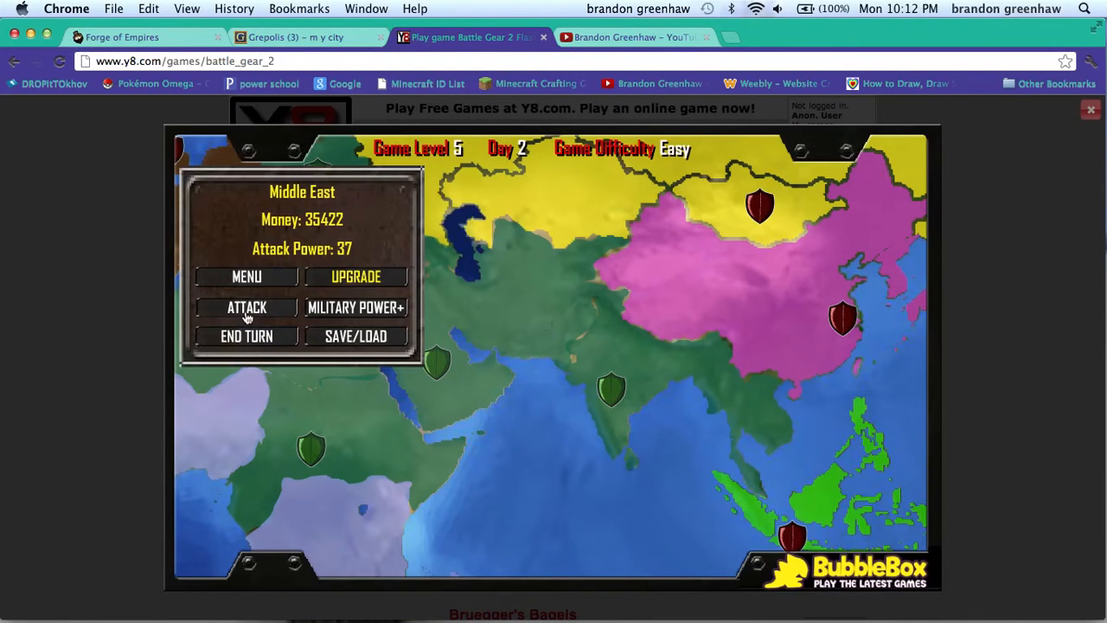
Try a military power upgrade and dismiss the not-enough-money prompt
{"action": "left_click", "coordinate": [356, 307]}
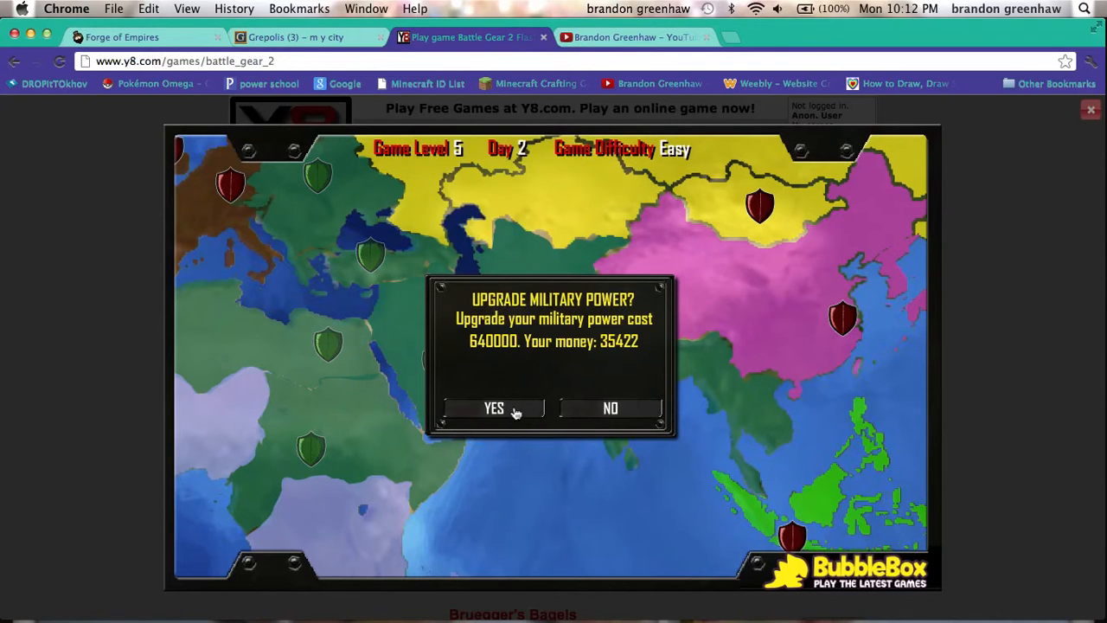
{"action": "left_click", "coordinate": [495, 409]}
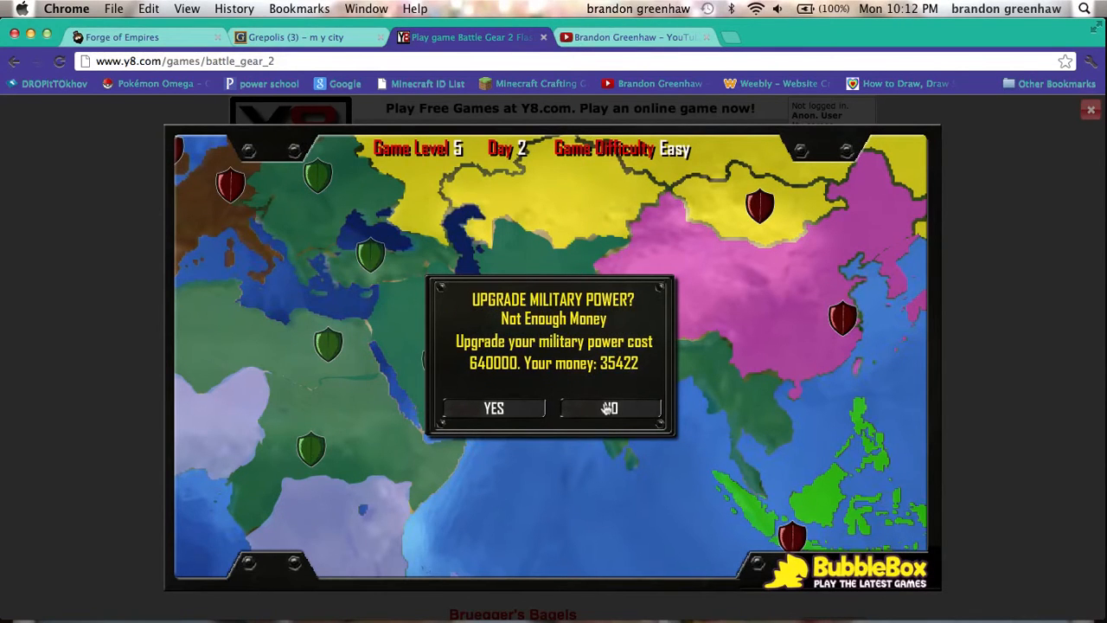
{"action": "left_click", "coordinate": [609, 409]}
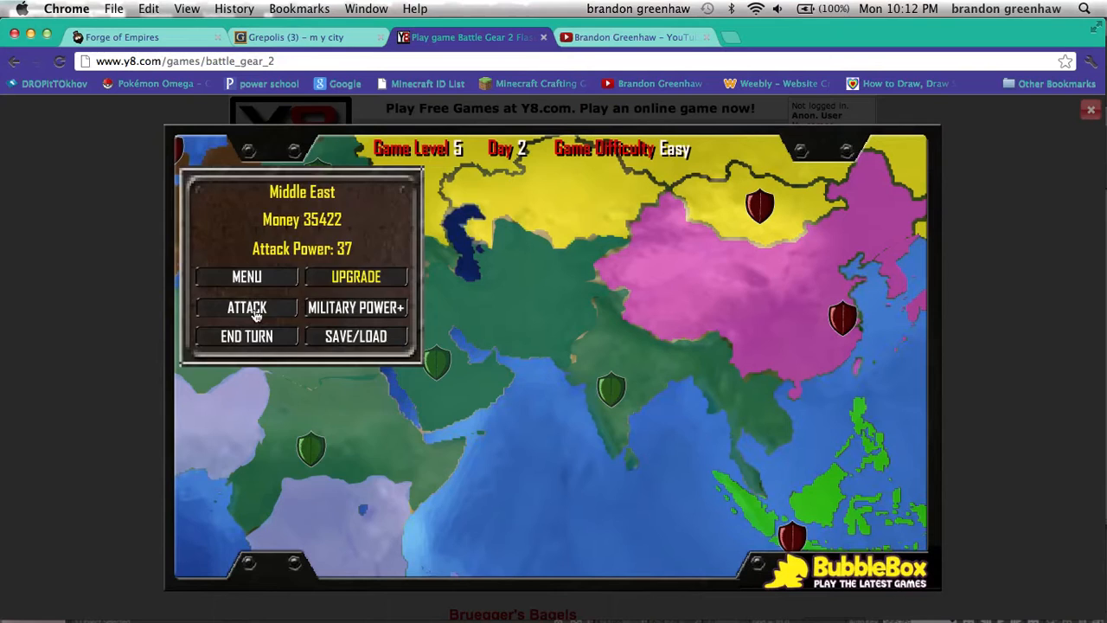
Attack West Africa from the Middle East by air, winning with 23 kills and 5850 money gained
{"action": "left_click", "coordinate": [246, 308]}
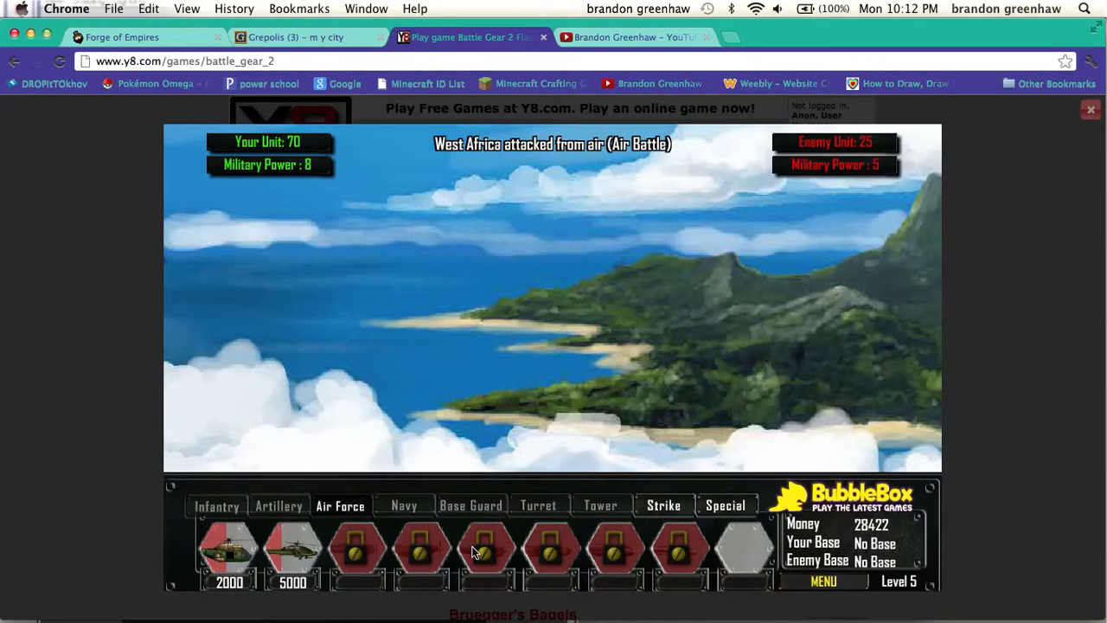
{"action": "mouse_move", "coordinate": [535, 470]}
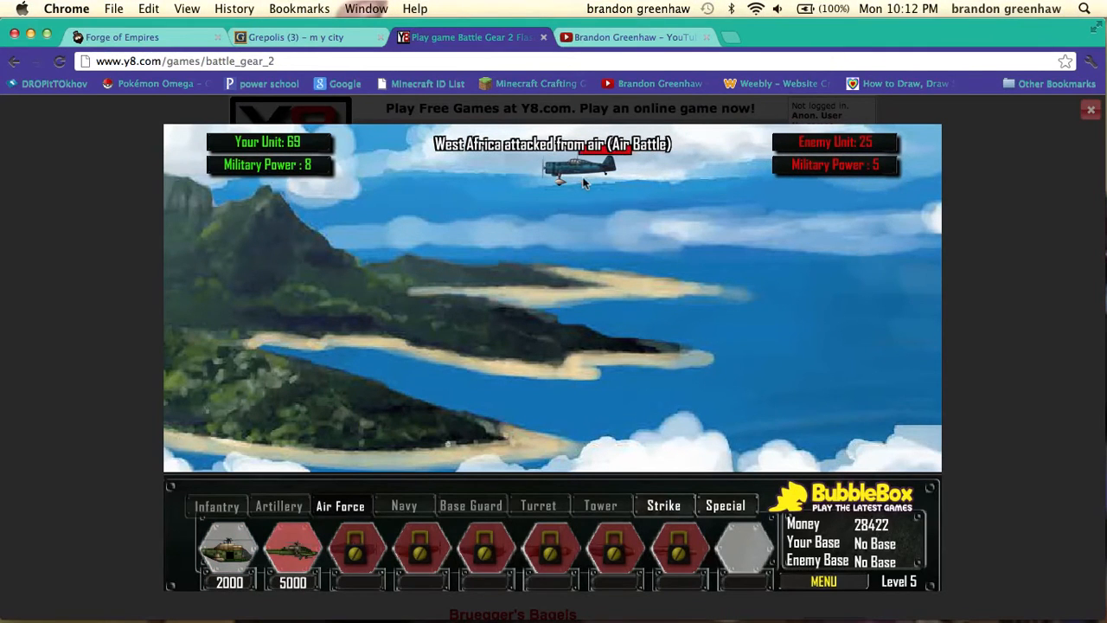
{"action": "left_click", "coordinate": [293, 552]}
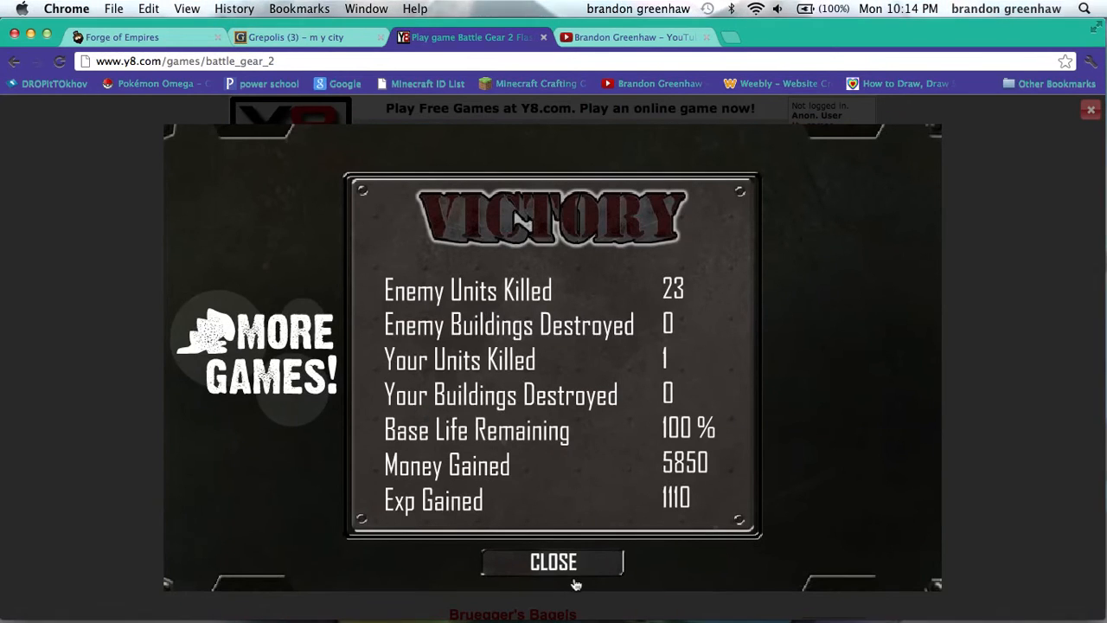
Close the victory results to reach the level-6 Troops and Buildings Creator with money 104214
{"action": "left_click", "coordinate": [553, 560]}
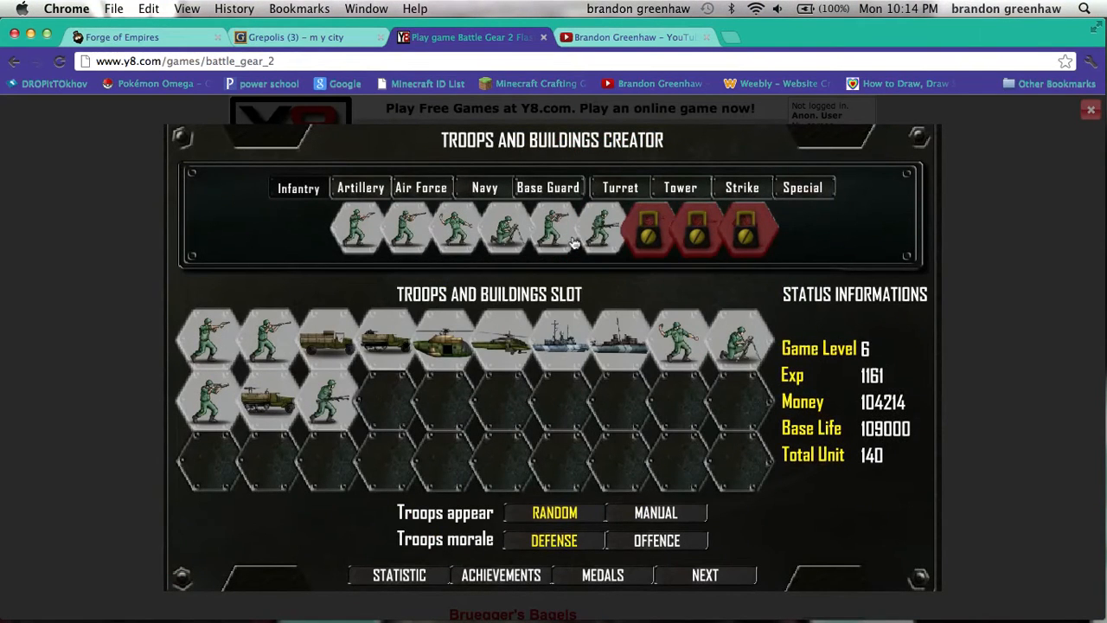
Dismiss the Can't Buy notice and browse the air force and other unit categories in the troop creator
{"action": "left_click", "coordinate": [360, 187]}
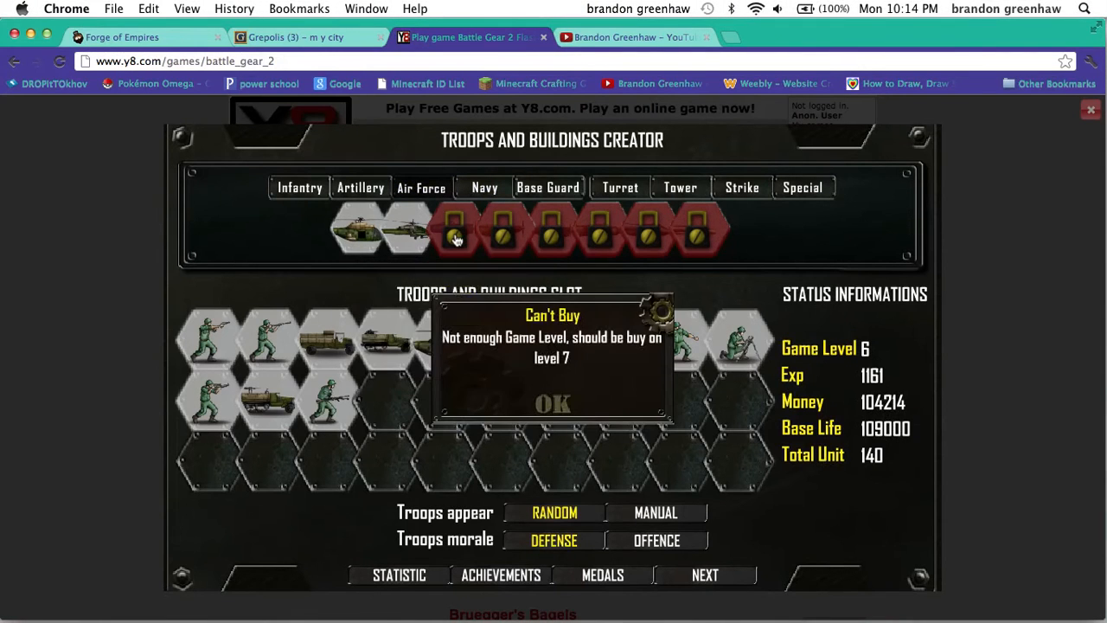
{"action": "left_click", "coordinate": [553, 405]}
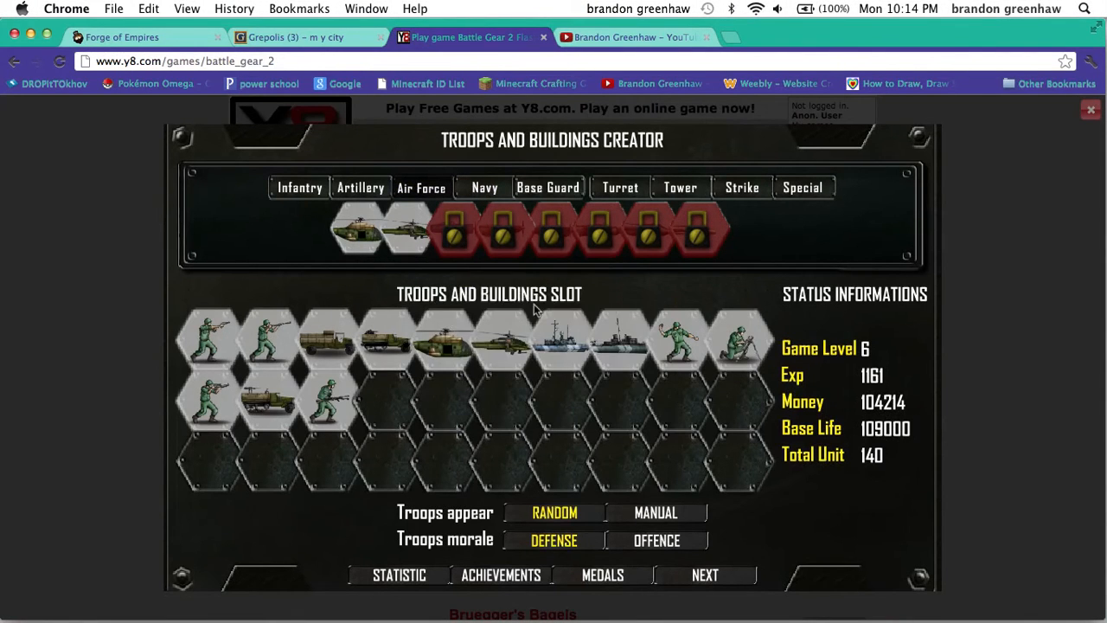
{"action": "left_click", "coordinate": [484, 186]}
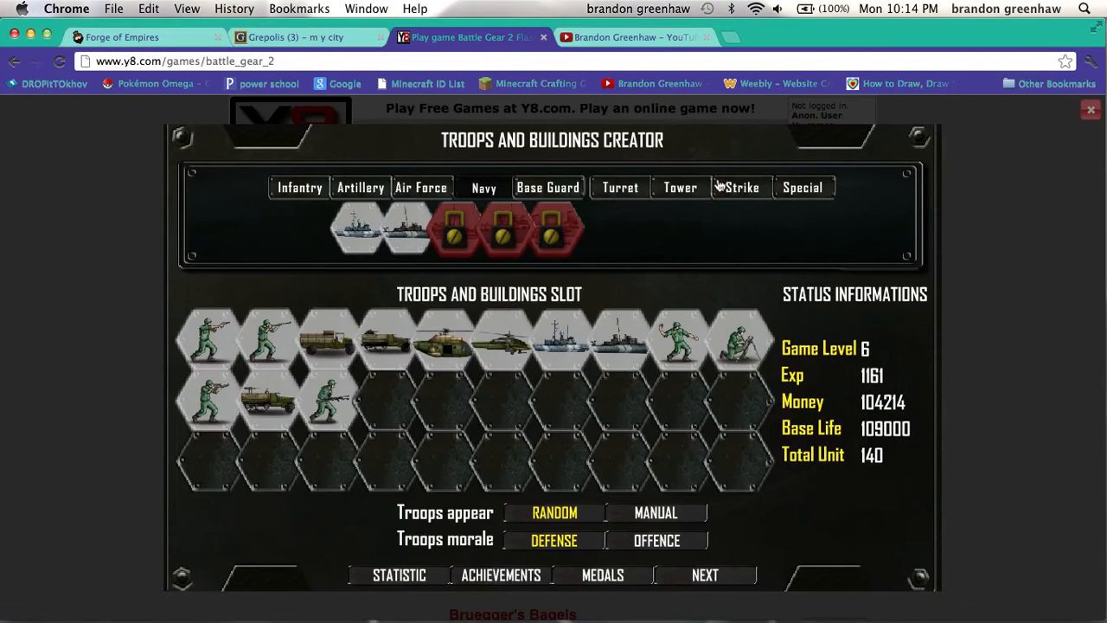
{"action": "left_click", "coordinate": [741, 186]}
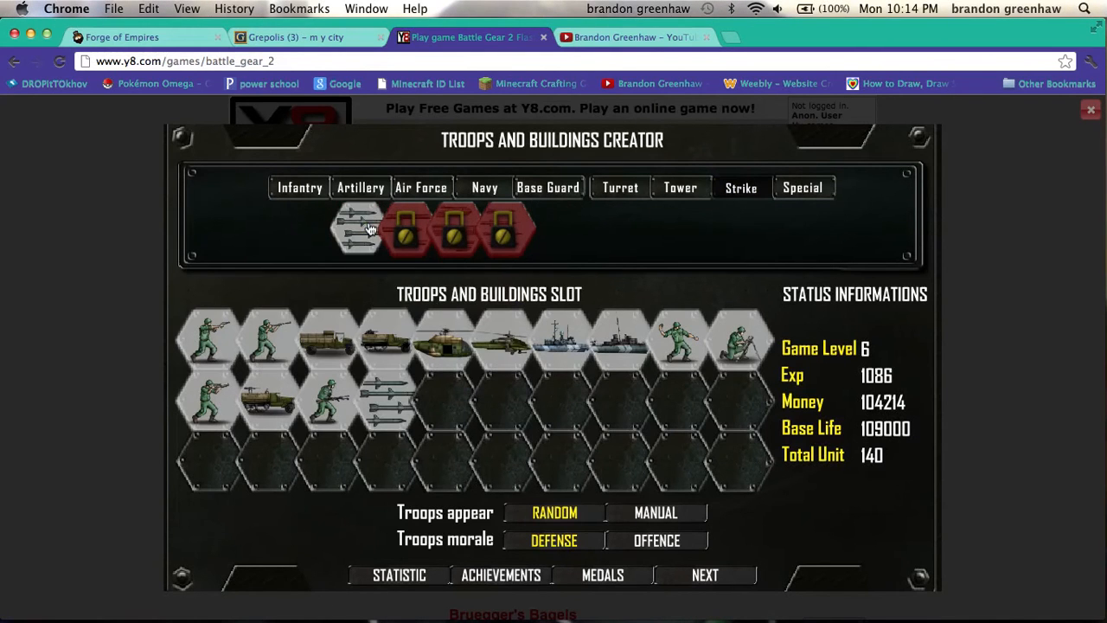
{"action": "mouse_move", "coordinate": [741, 585]}
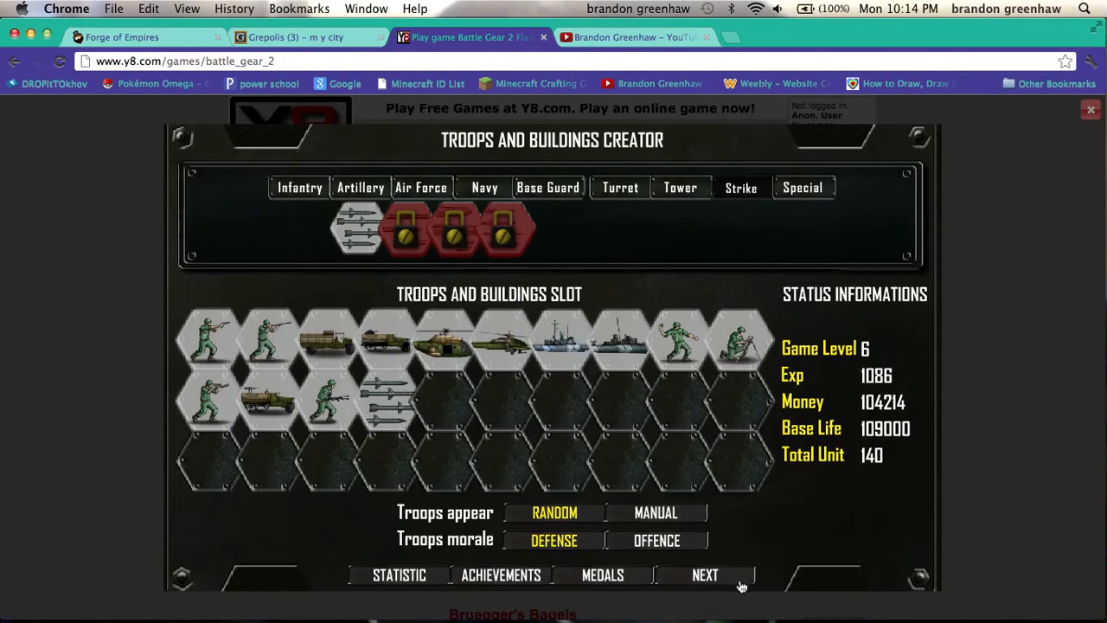
Dismiss the Can't Upgrade notice on Powered Skills and return to the world map at the Middle East
{"action": "left_click", "coordinate": [706, 575]}
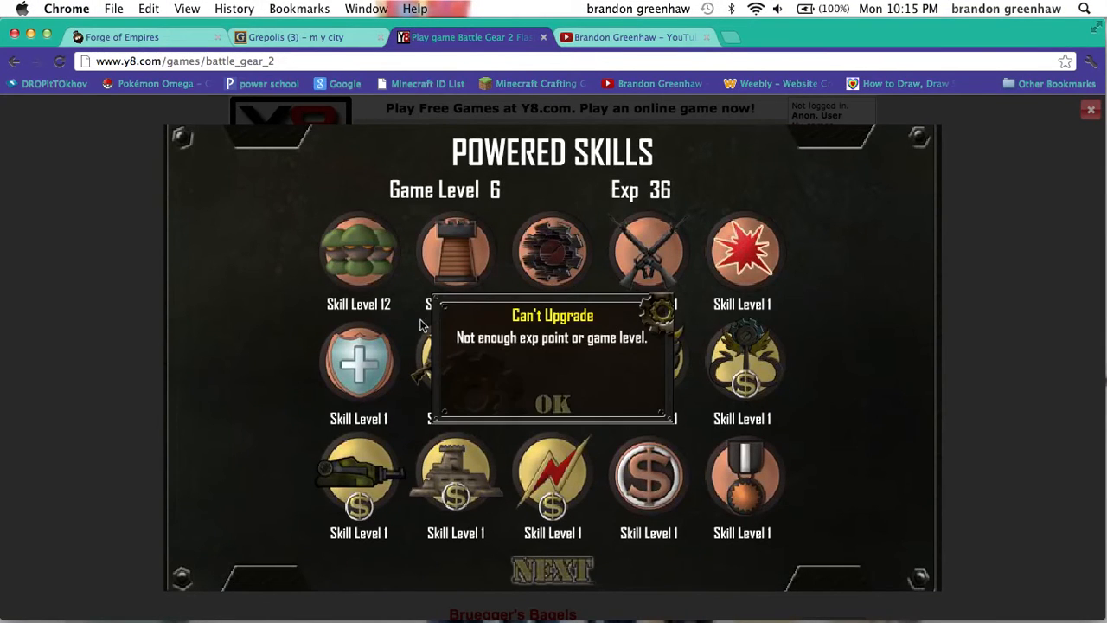
{"action": "left_click", "coordinate": [554, 405]}
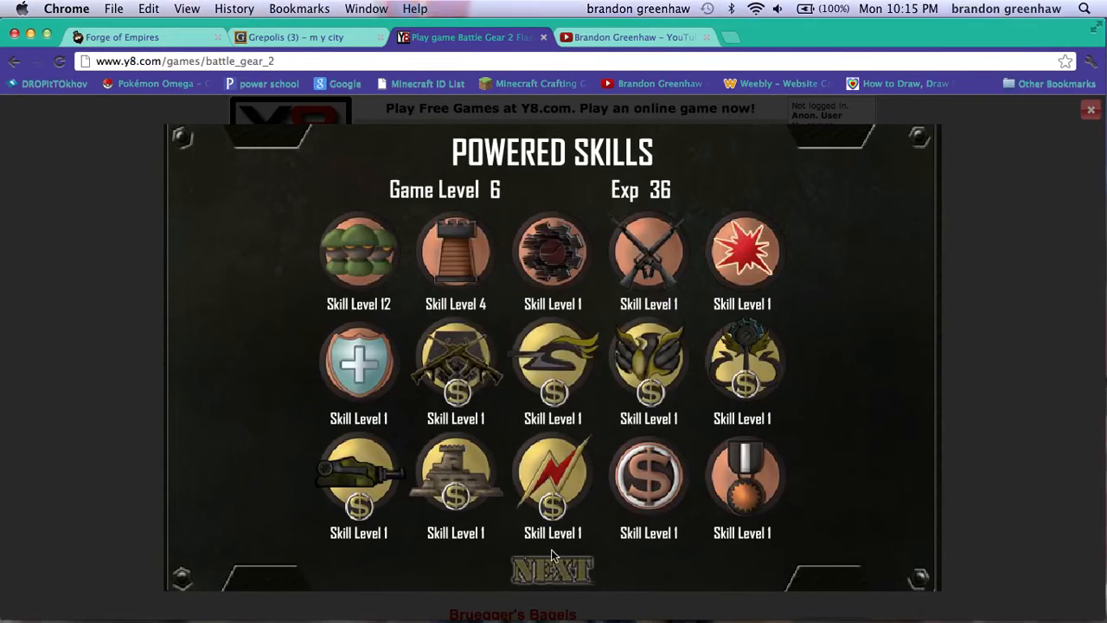
{"action": "left_click", "coordinate": [552, 569]}
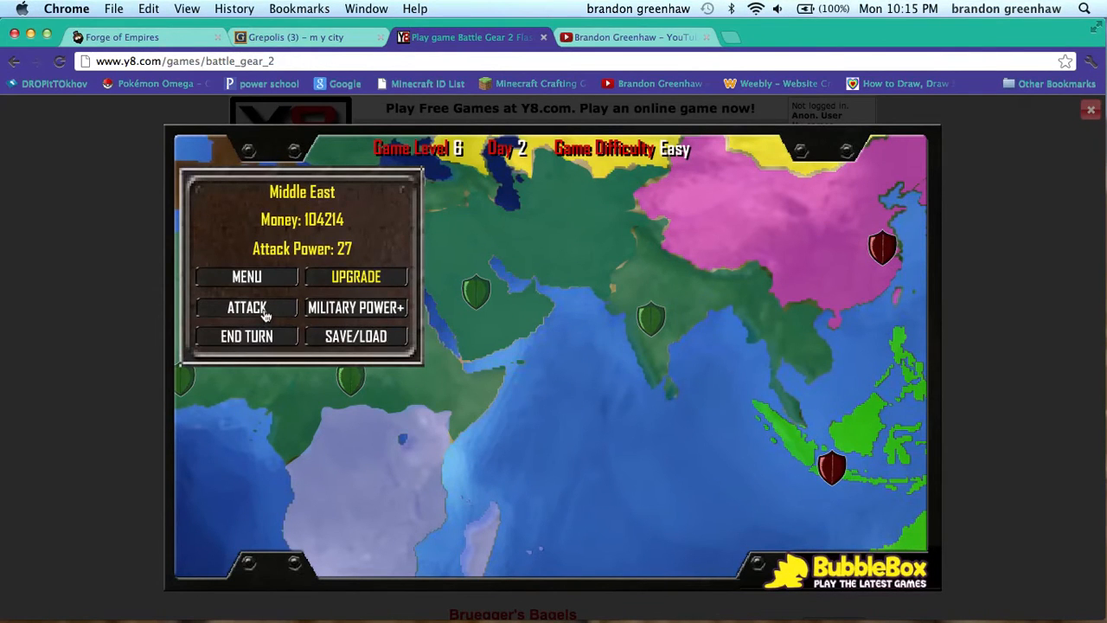
Attack South Africa by sea from the Middle East and deploy the first unit against the enemy carrier
{"action": "left_click", "coordinate": [246, 308]}
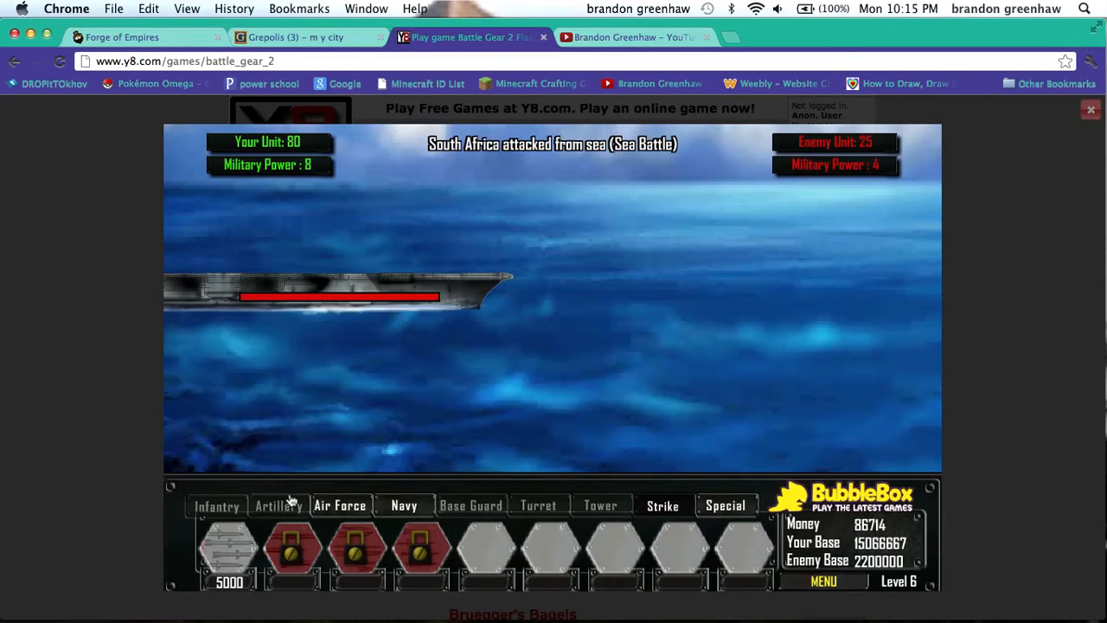
{"action": "left_click", "coordinate": [405, 505]}
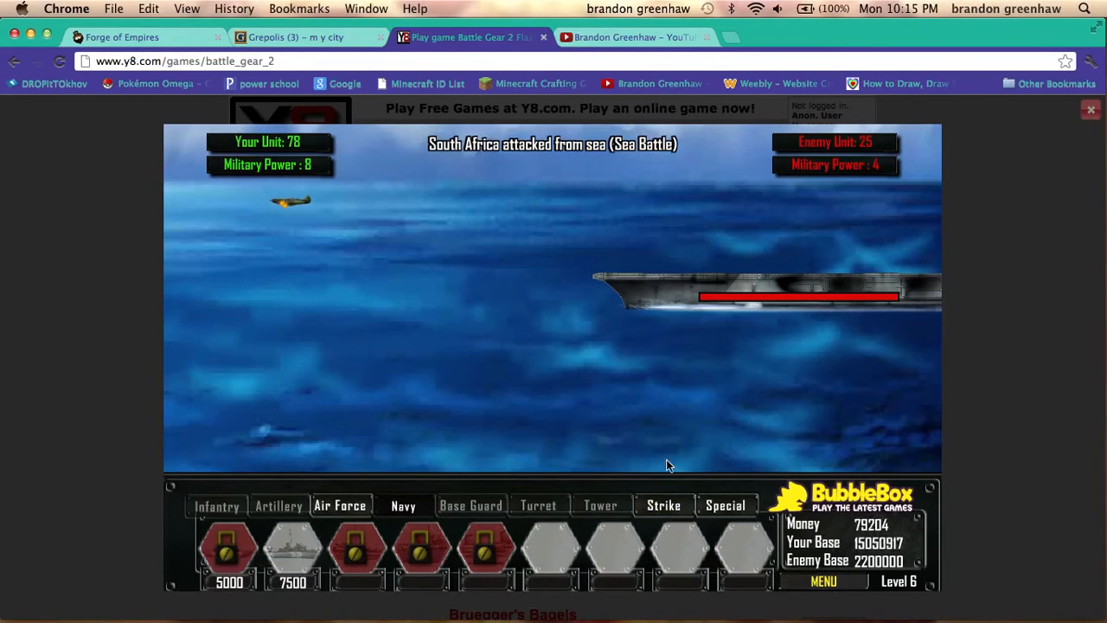
{"action": "left_click", "coordinate": [229, 550]}
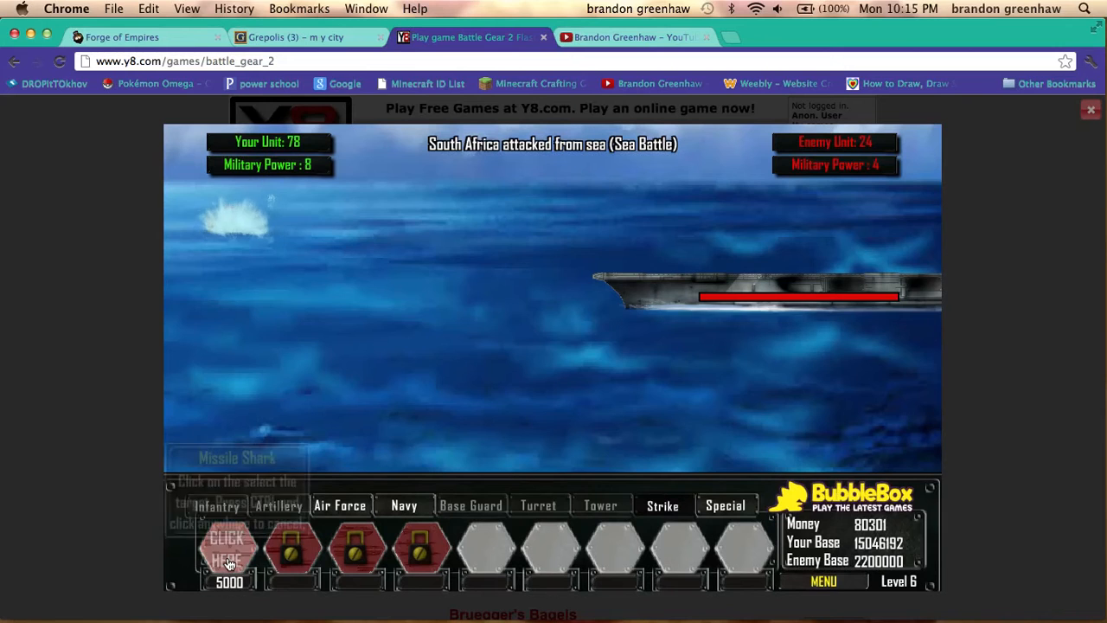
Deploy more warships so the enemy base life drops below 2200000
{"action": "left_click", "coordinate": [229, 550]}
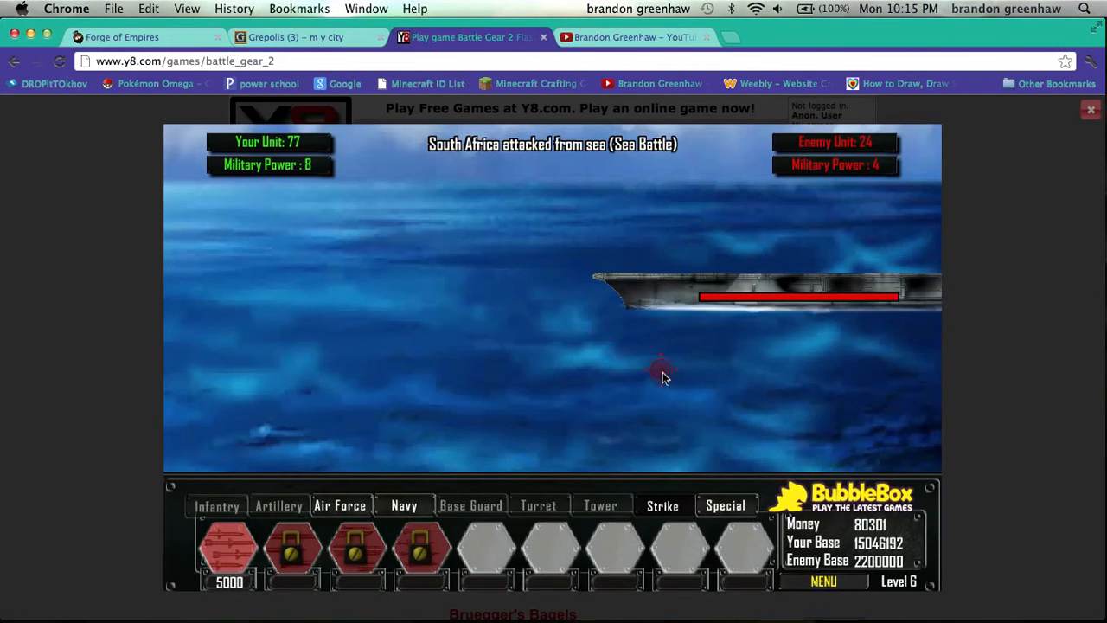
{"action": "mouse_move", "coordinate": [688, 320]}
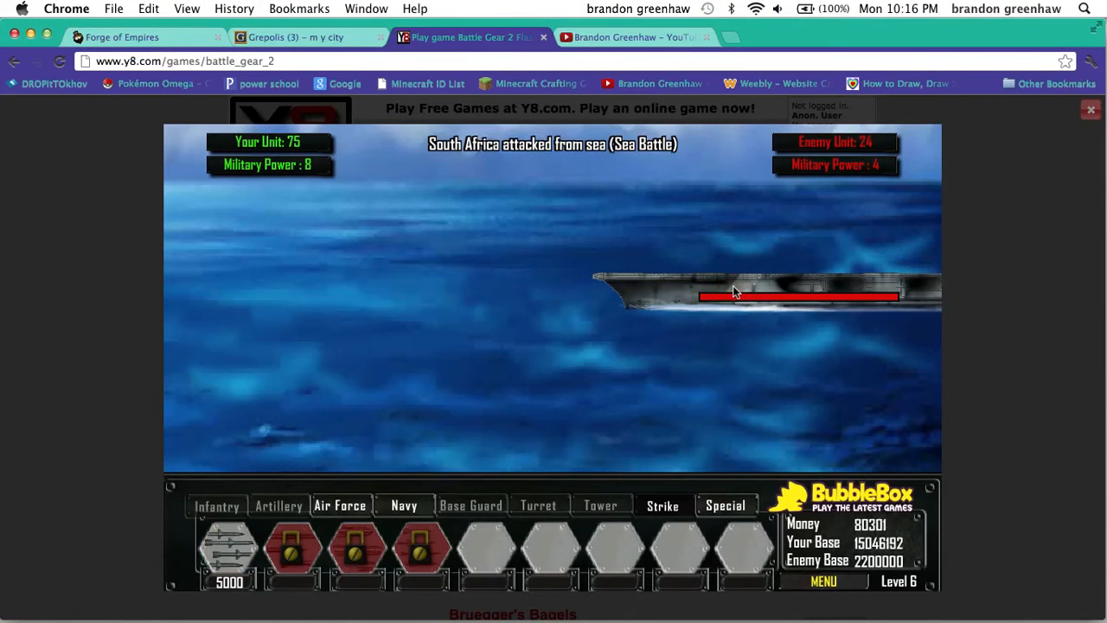
{"action": "left_click", "coordinate": [339, 505]}
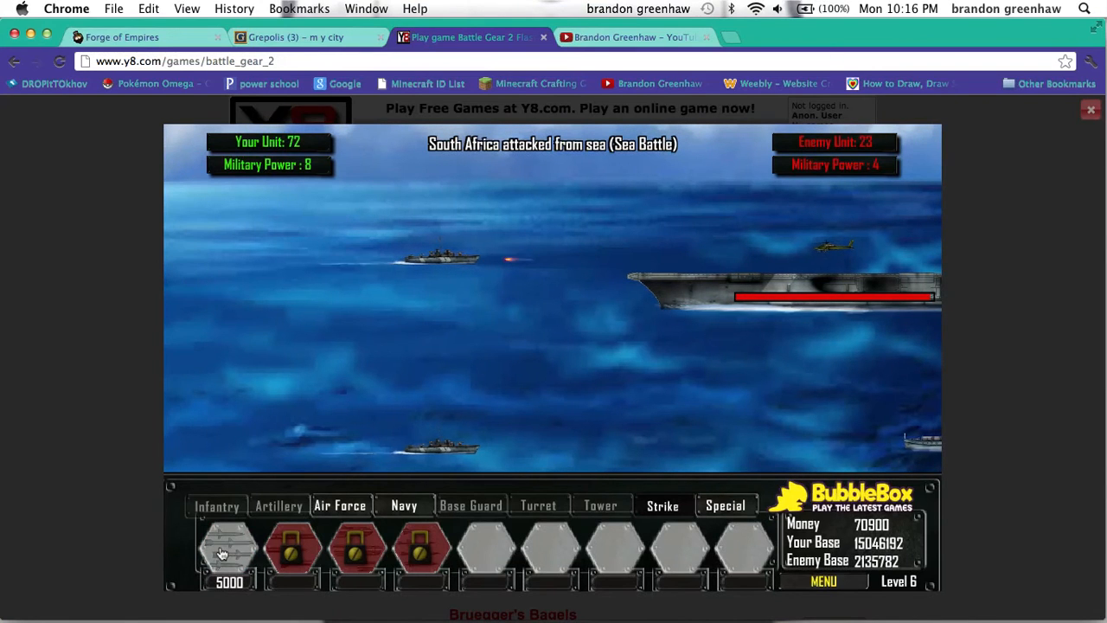
{"action": "left_click", "coordinate": [228, 553]}
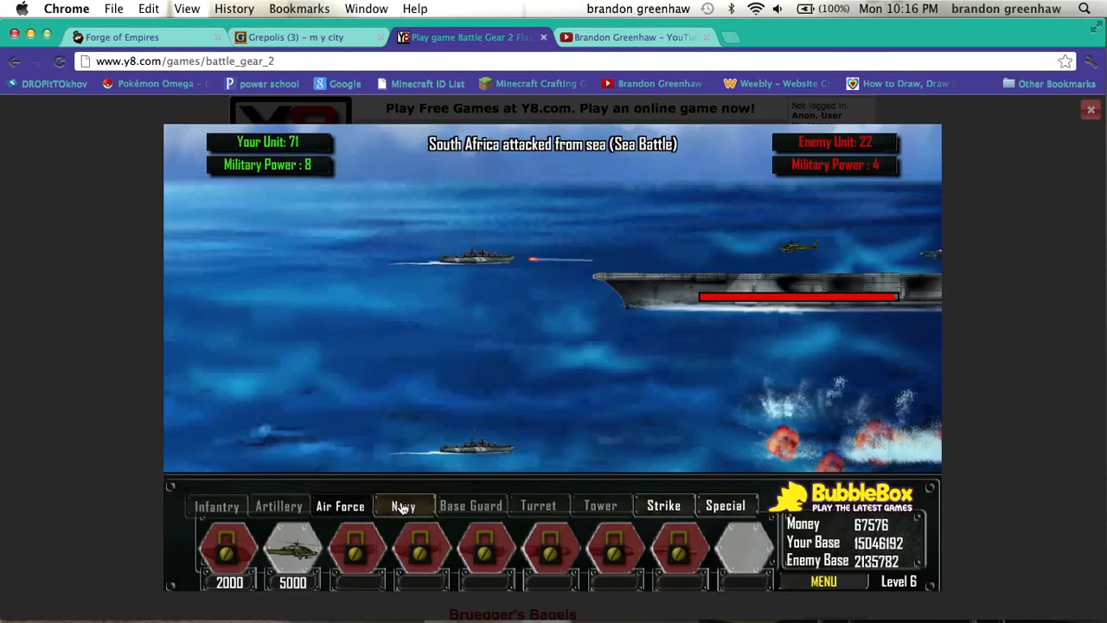
Deploy a final unit to finish the South Africa sea battle toward Victory
{"action": "left_click", "coordinate": [403, 505]}
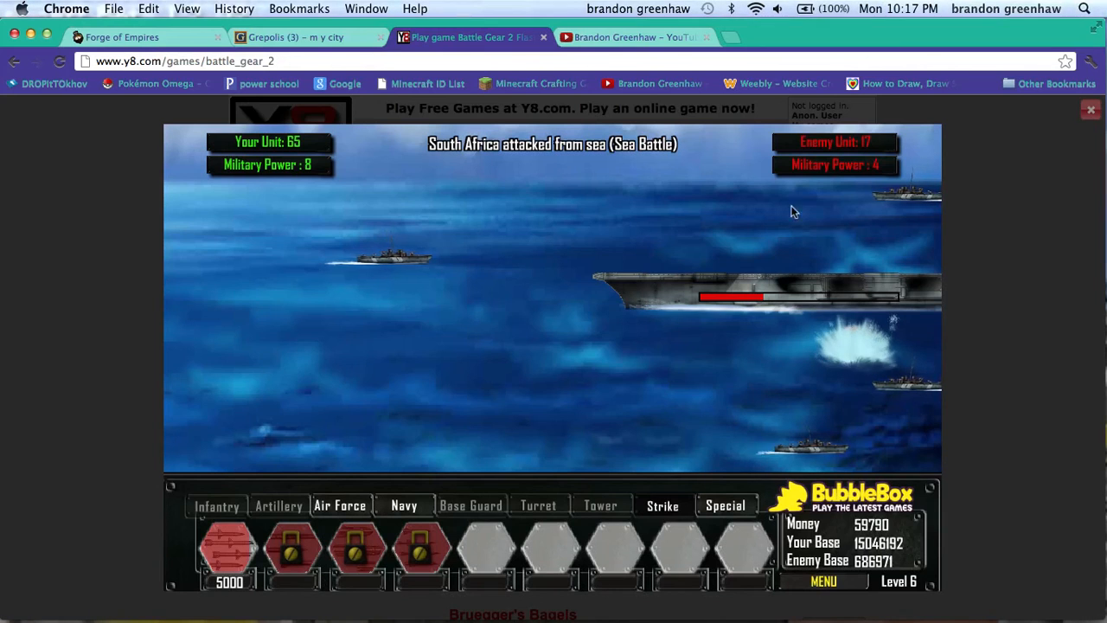
{"action": "mouse_move", "coordinate": [395, 422]}
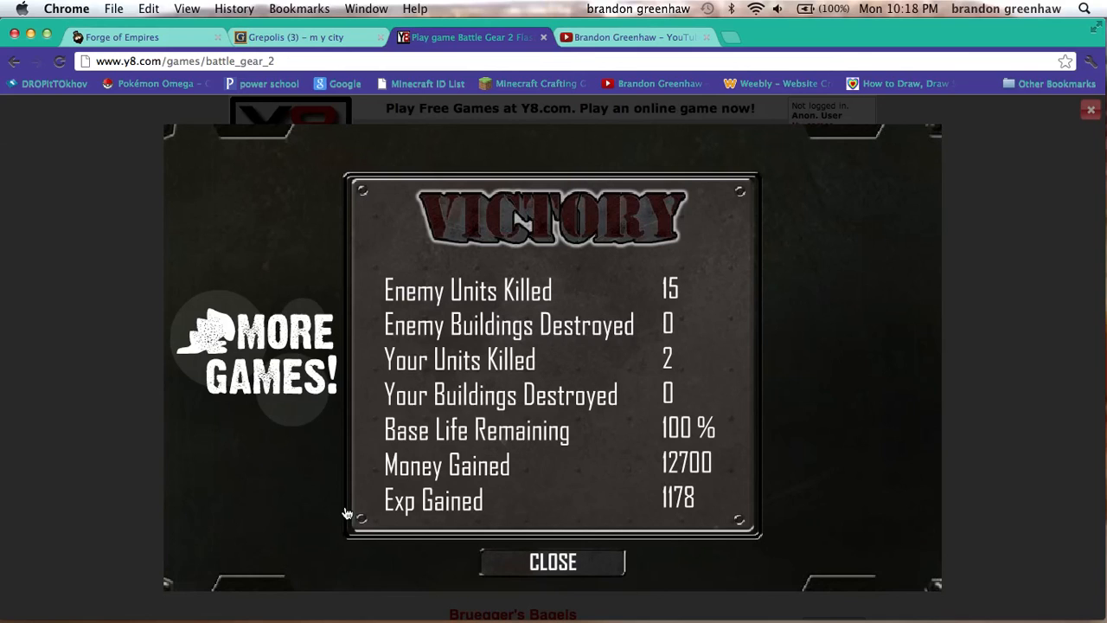
{"action": "mouse_move", "coordinate": [52, 555]}
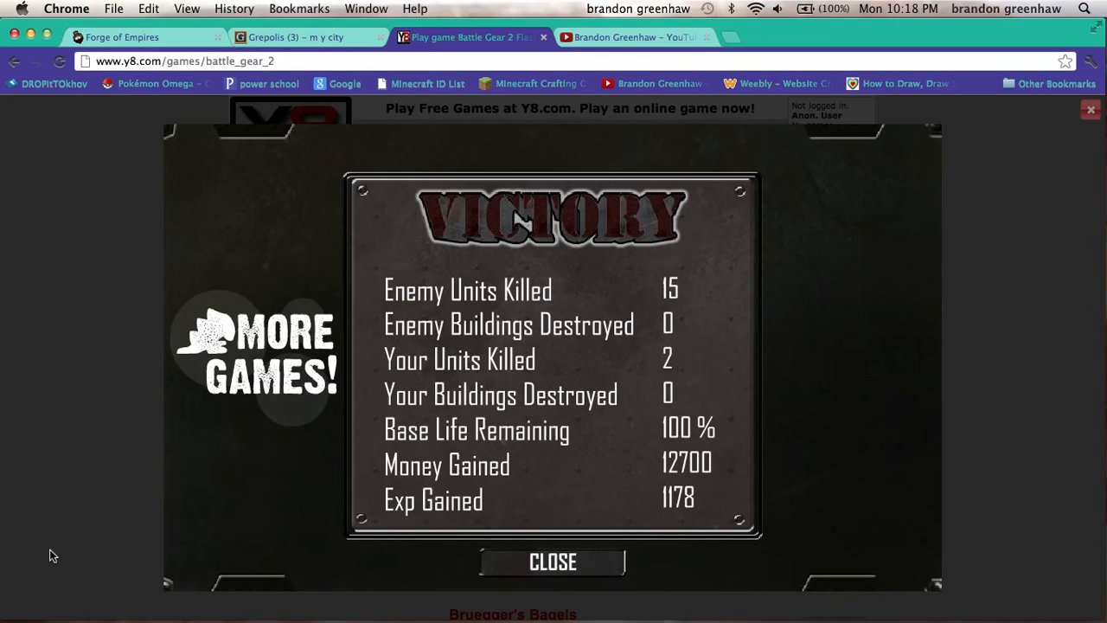